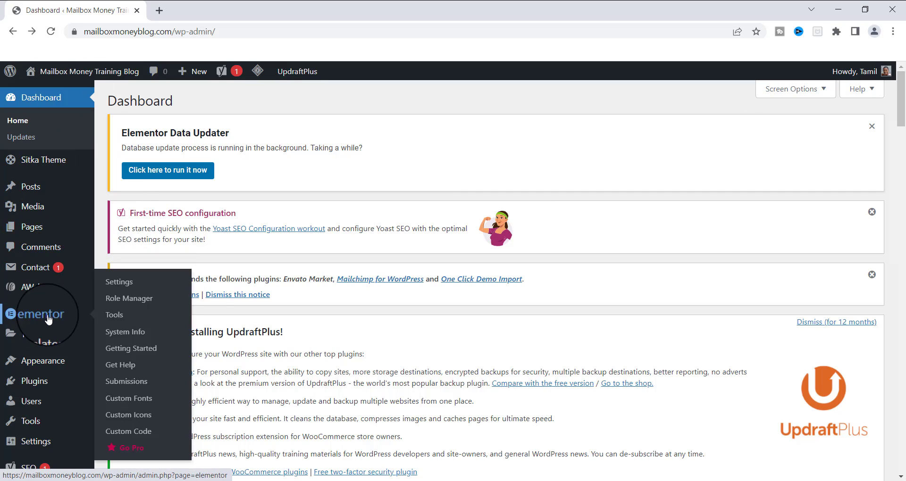
mouse_move(30, 403)
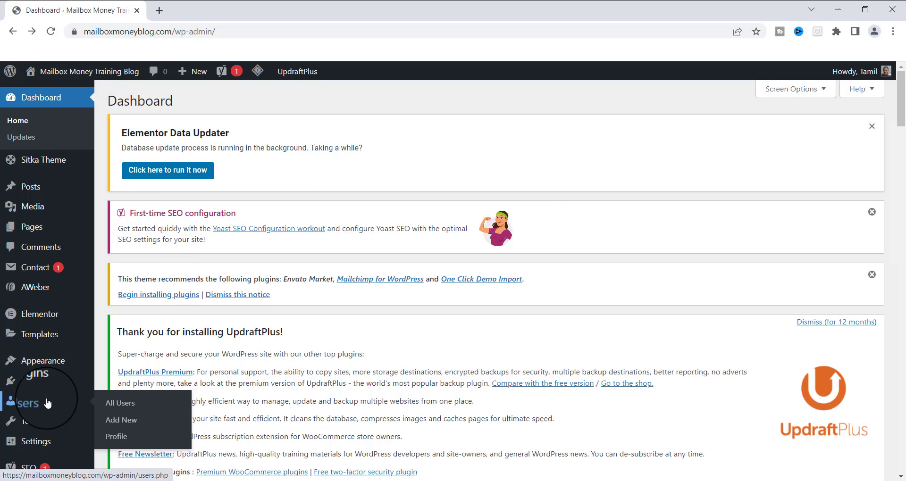
- Show All Users, listing the site's single Administrator account
click(120, 403)
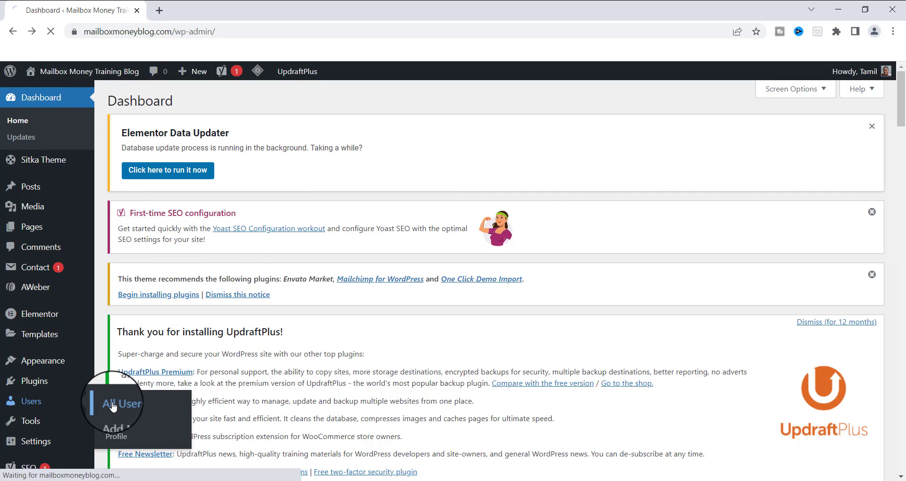
click(113, 403)
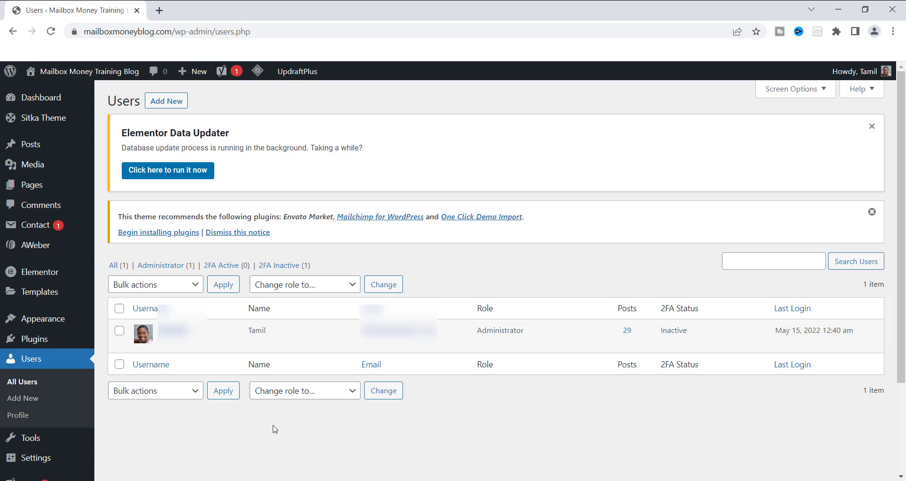
mouse_move(219, 422)
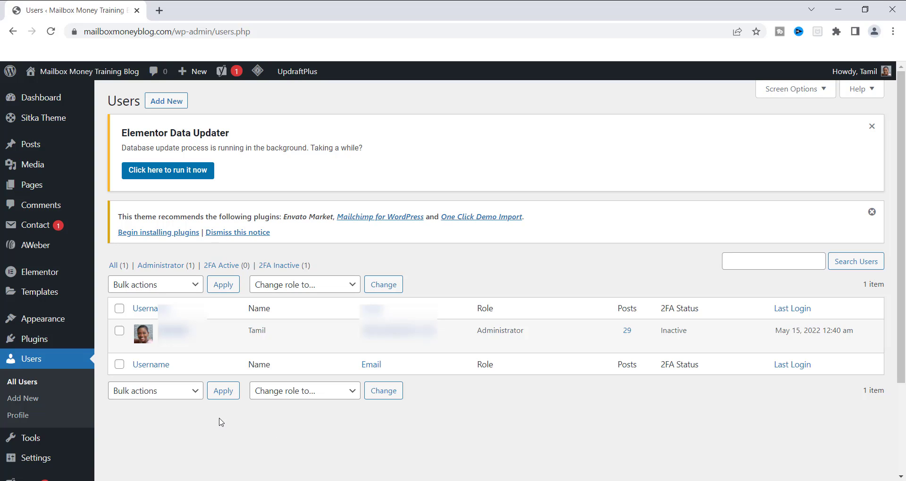
mouse_move(219, 415)
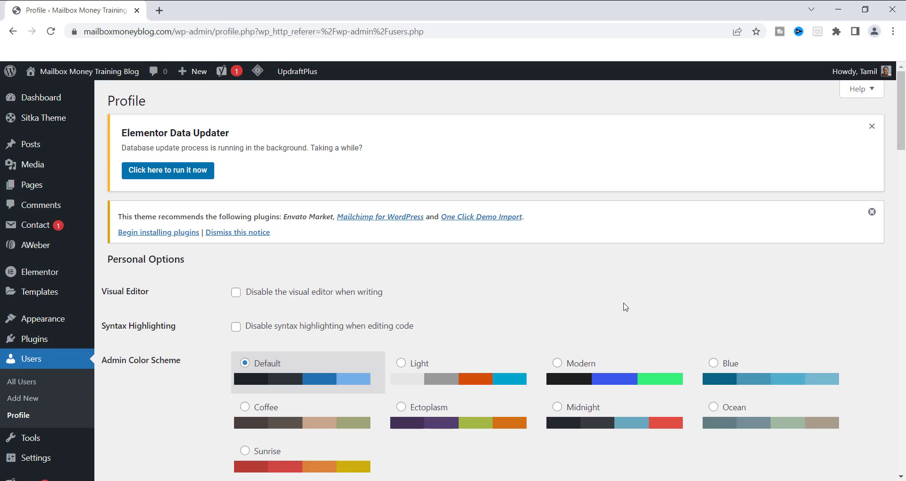
mouse_move(877, 166)
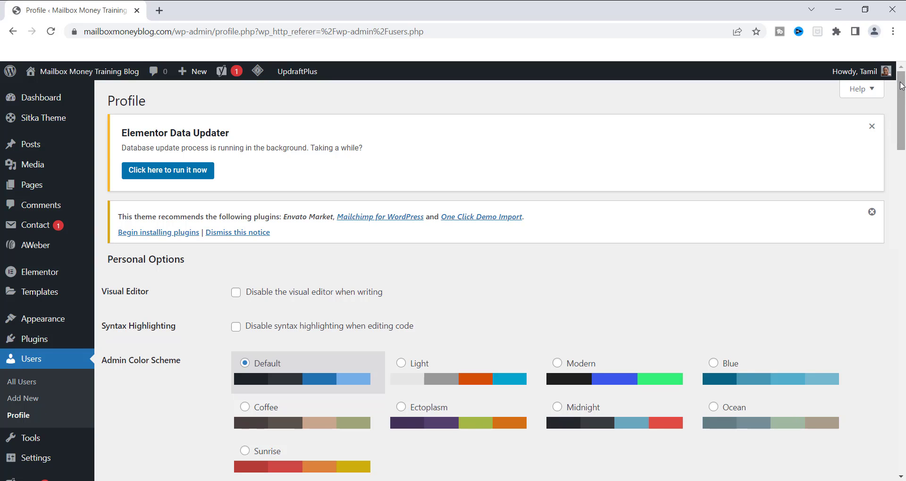
- Scroll the profile page down to its Account Management section
scroll(down, 3)
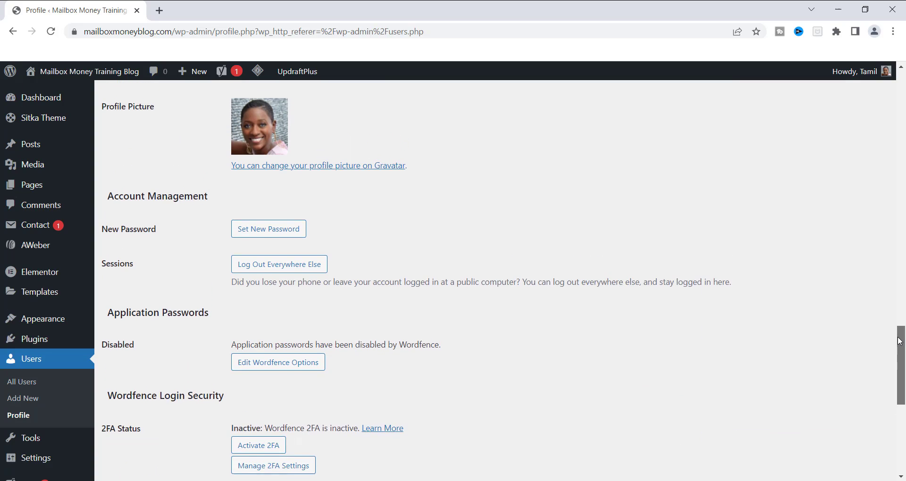
scroll(down, 3)
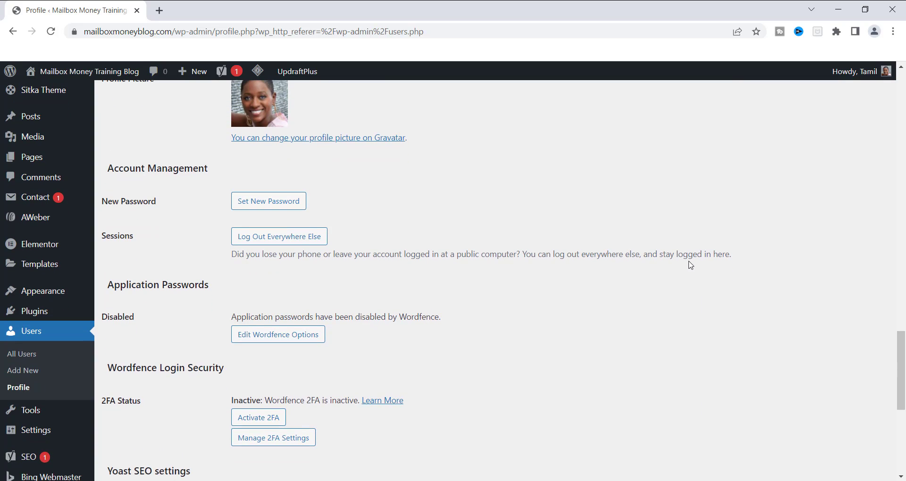
mouse_move(210, 168)
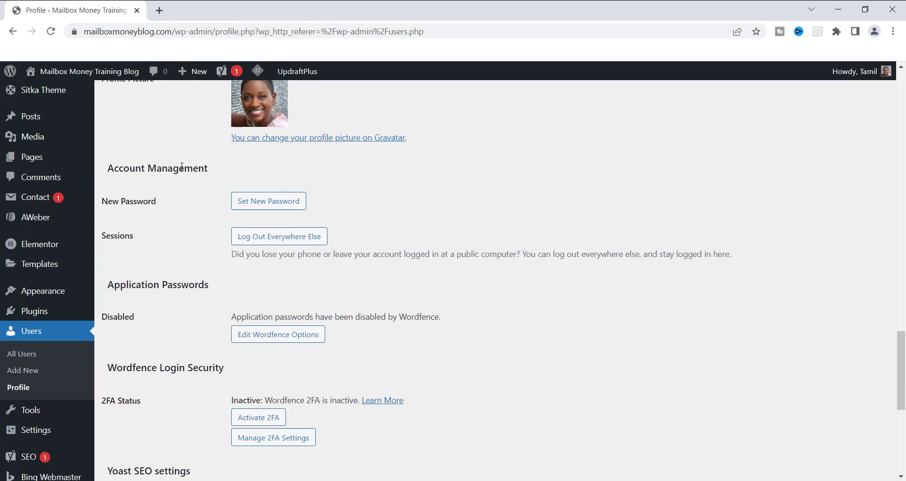
mouse_move(164, 205)
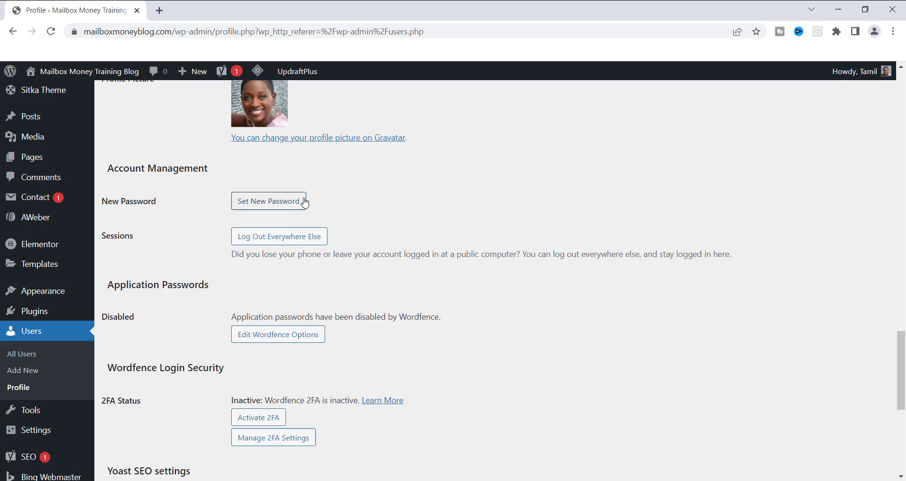
mouse_move(347, 191)
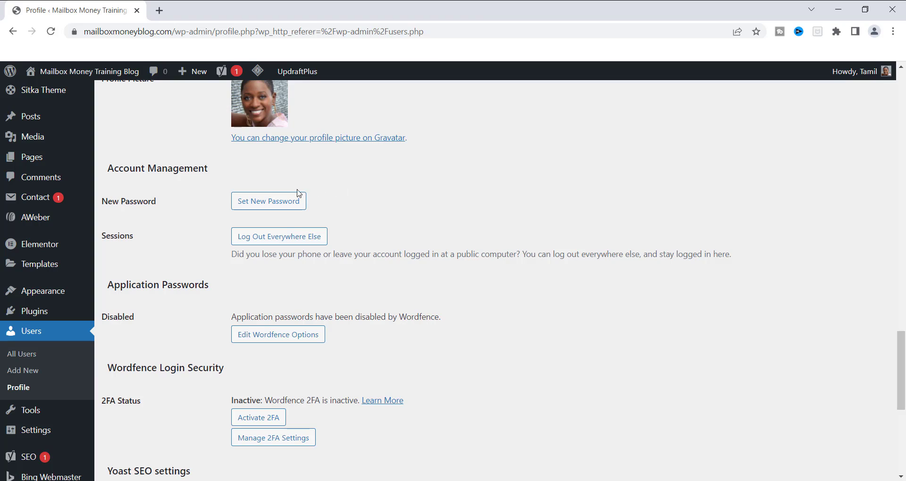
click(269, 201)
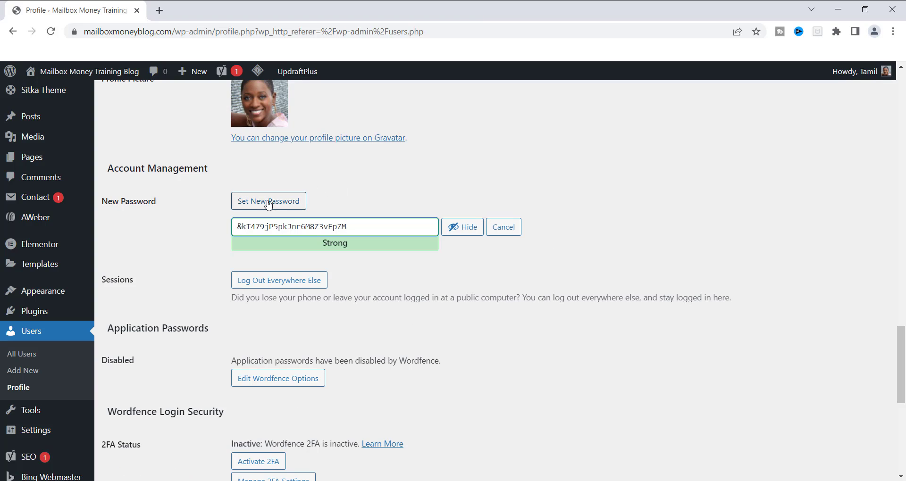
click(335, 227)
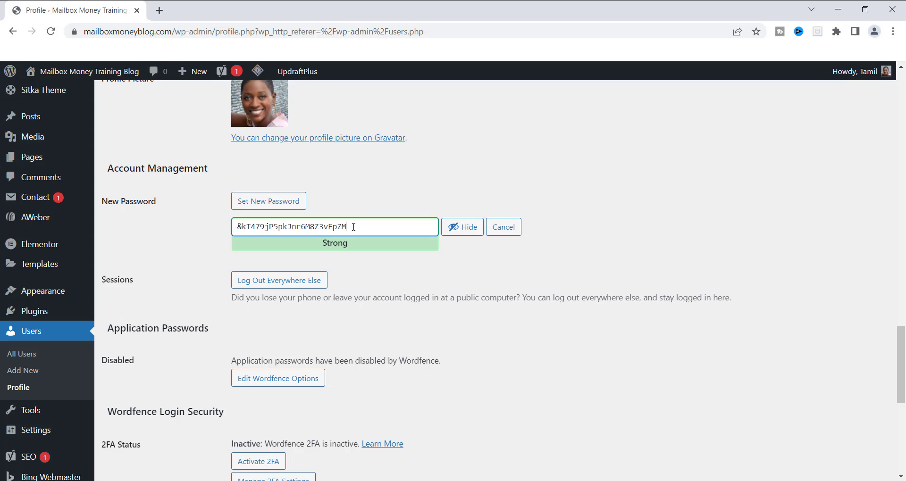
key(backspace)
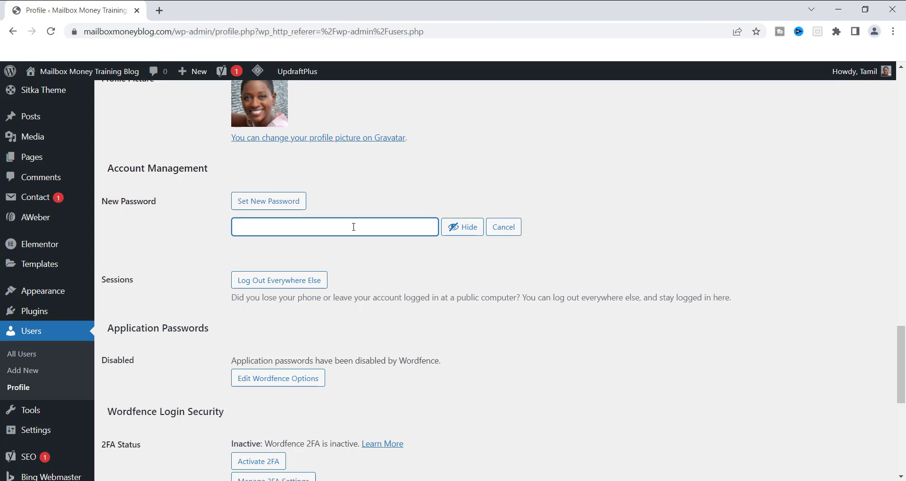
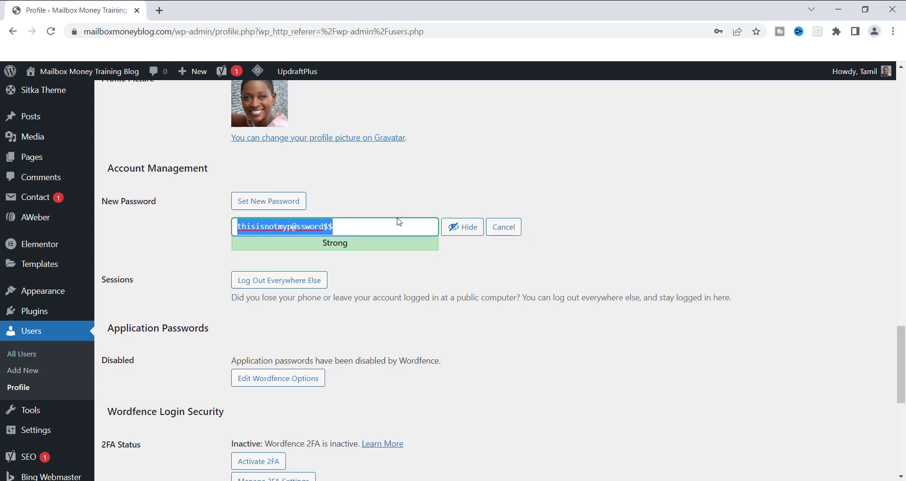
- Hide the new password and save it with Update Profile
click(463, 227)
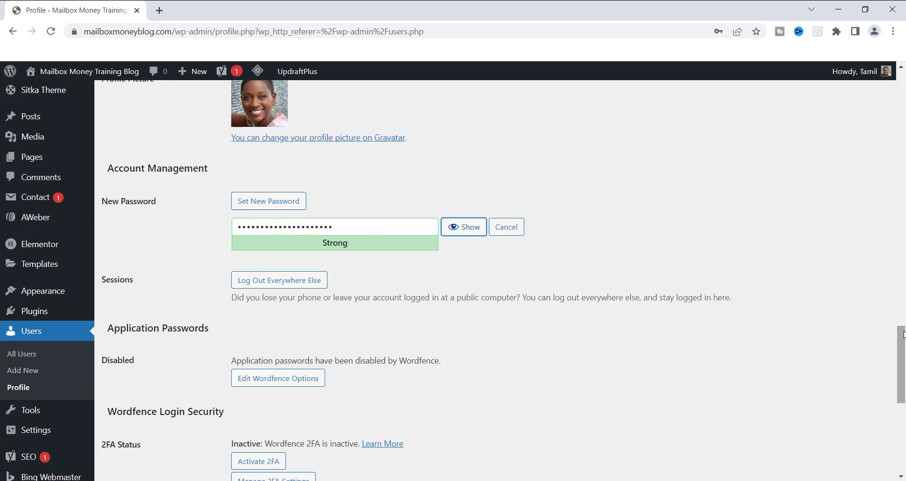
scroll(down, 3)
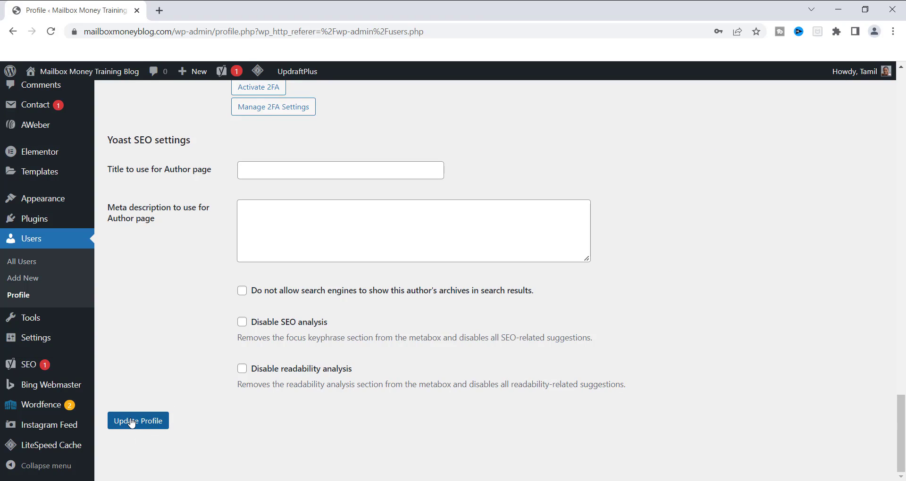
click(138, 421)
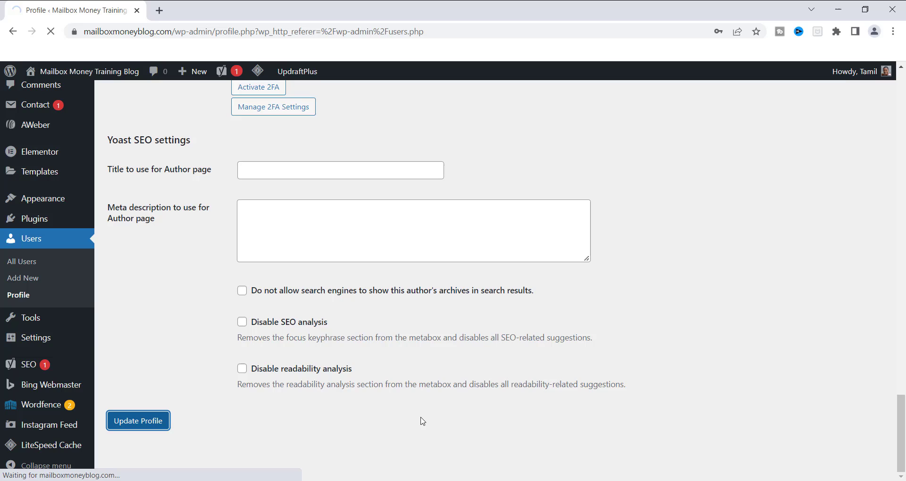
click(138, 420)
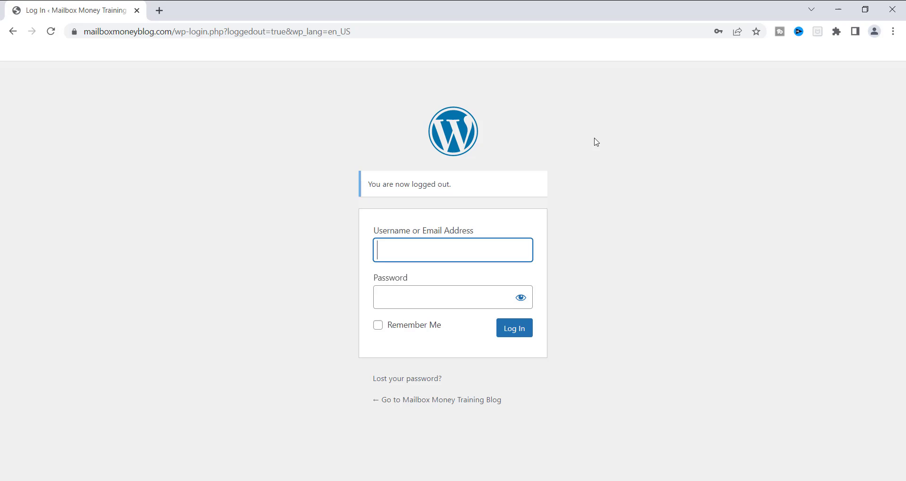
mouse_move(435, 196)
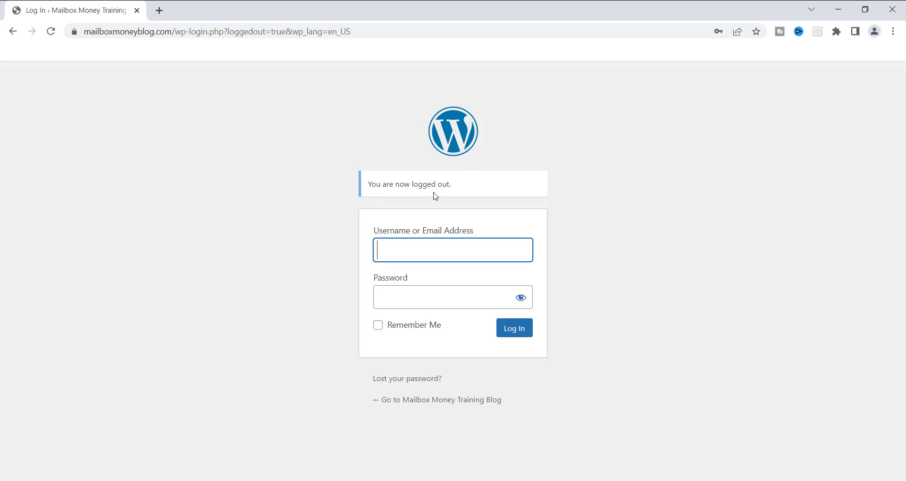
mouse_move(619, 218)
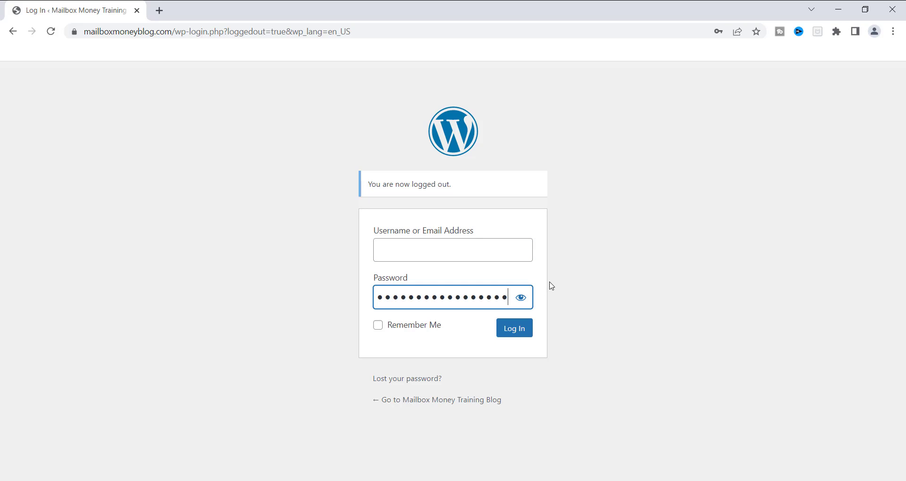
- Log in with the username and the new password shown in plain text, reaching the Dashboard
click(519, 297)
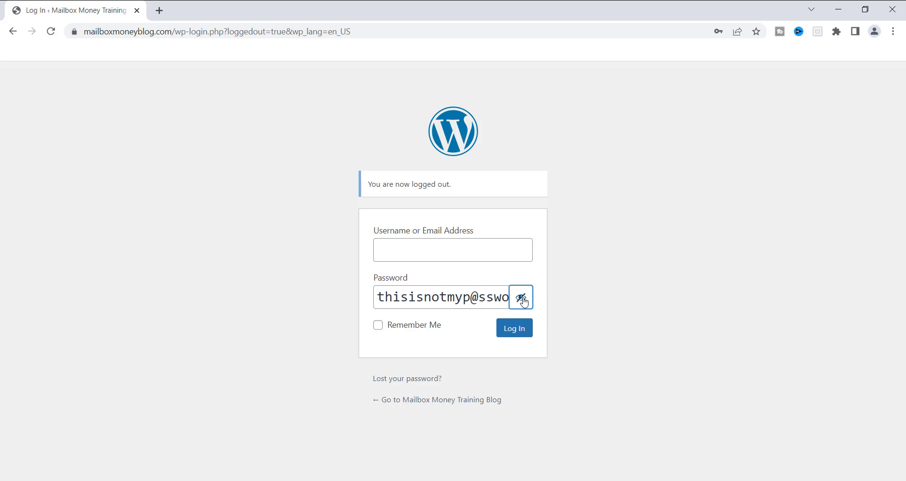
click(521, 297)
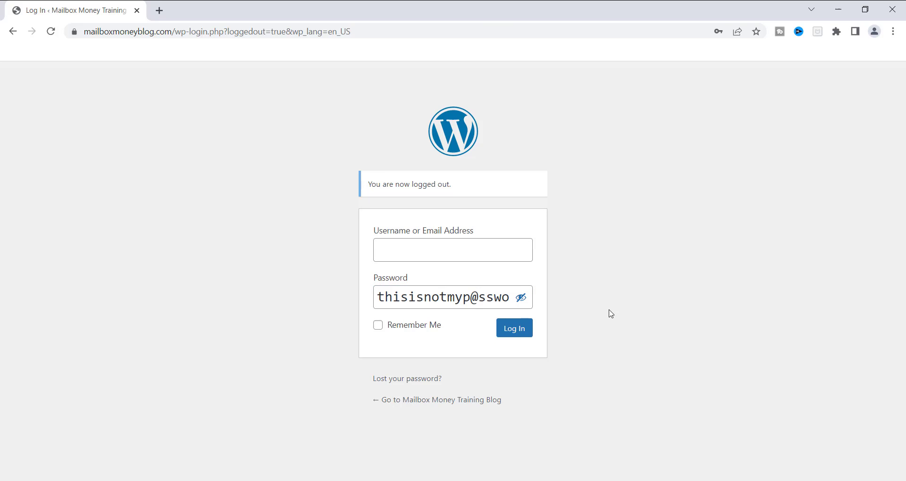
mouse_move(579, 317)
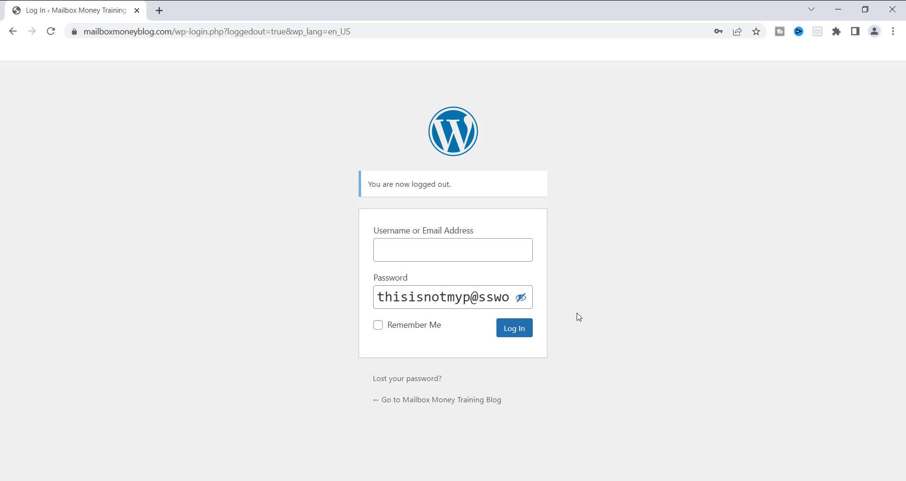
click(452, 249)
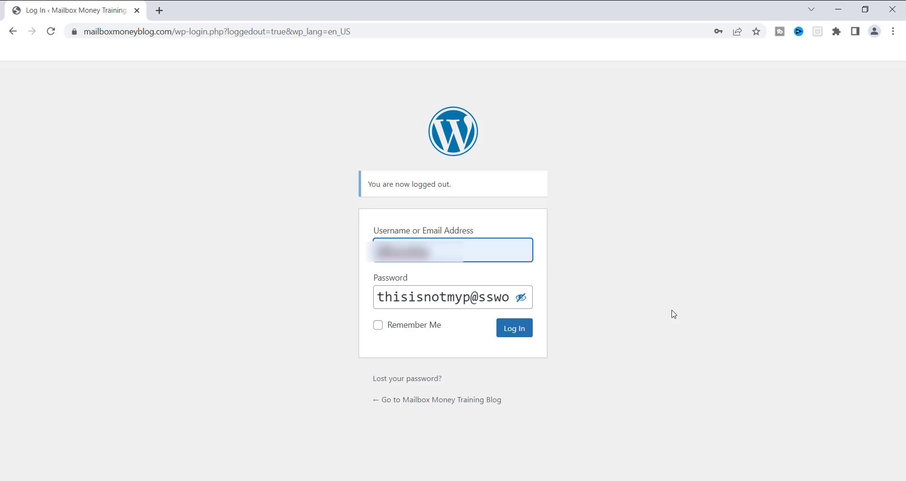
click(514, 328)
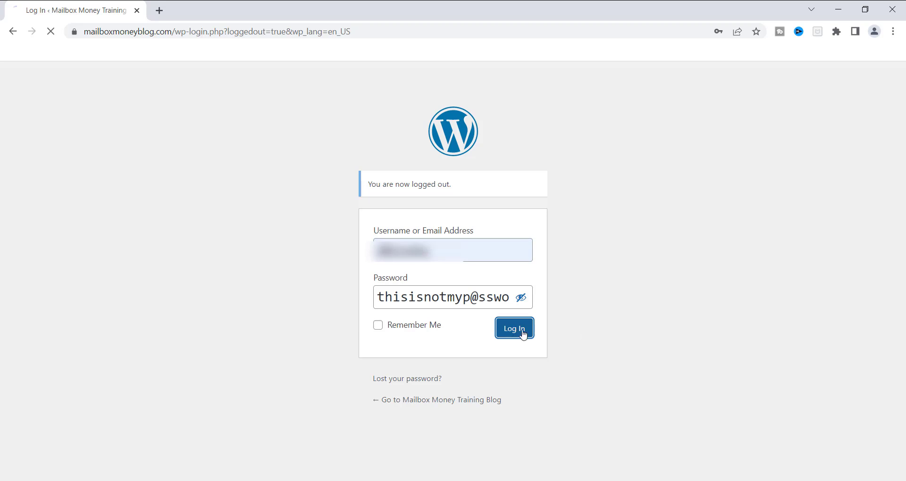
click(513, 328)
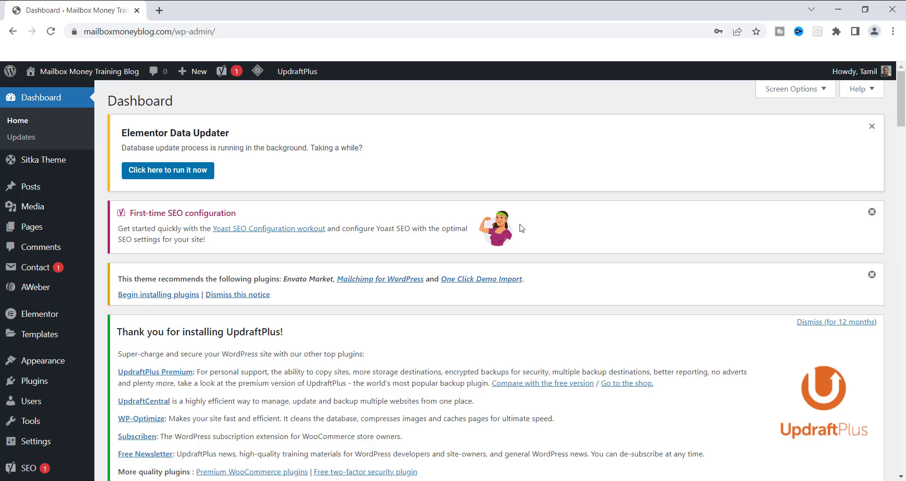
mouse_move(844, 161)
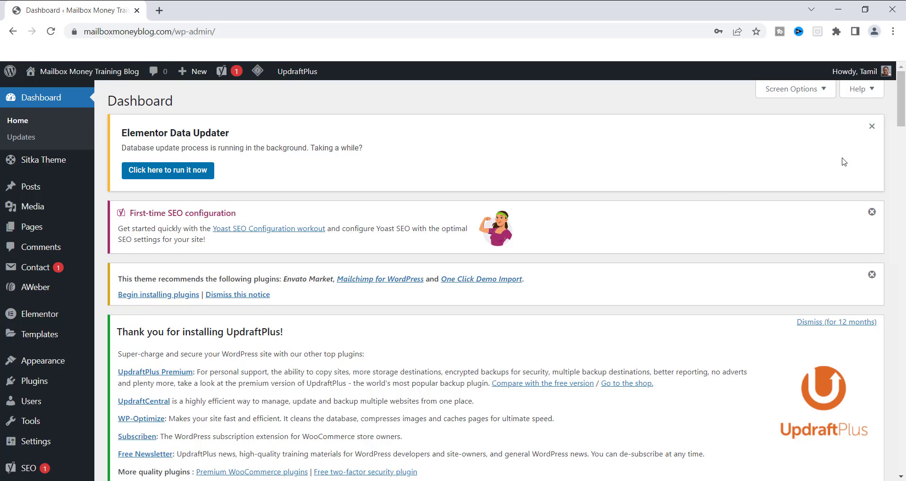
mouse_move(861, 89)
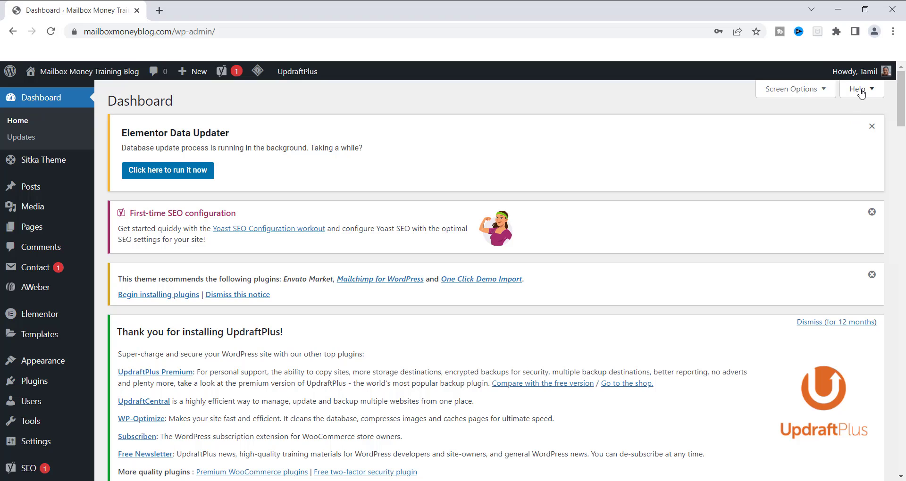
- Log out of the admin account from the Howdy account menu
click(858, 71)
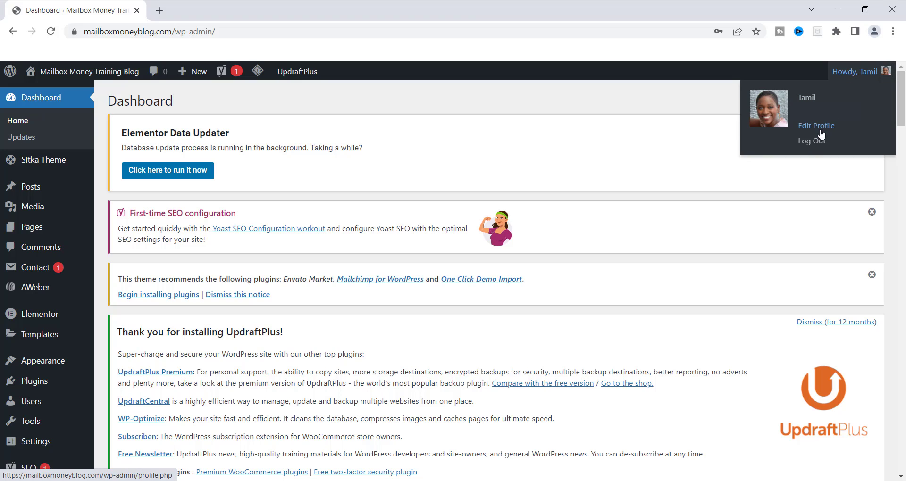
mouse_move(812, 140)
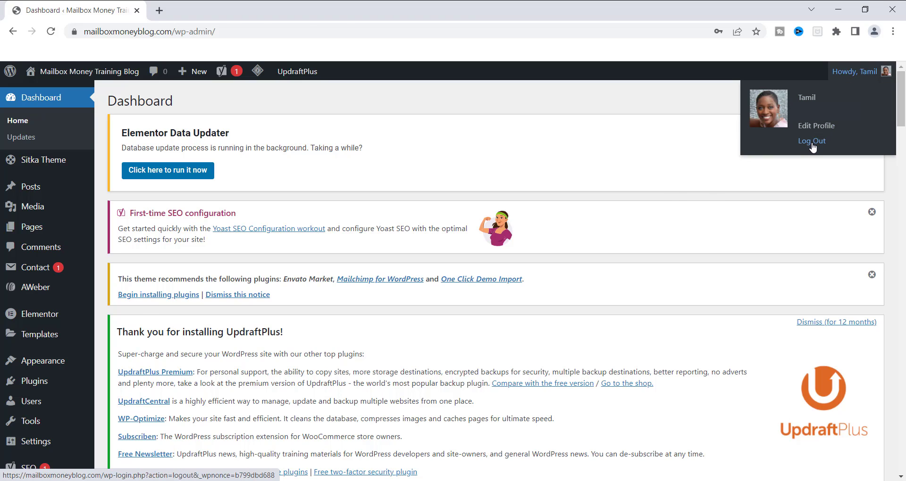
click(812, 140)
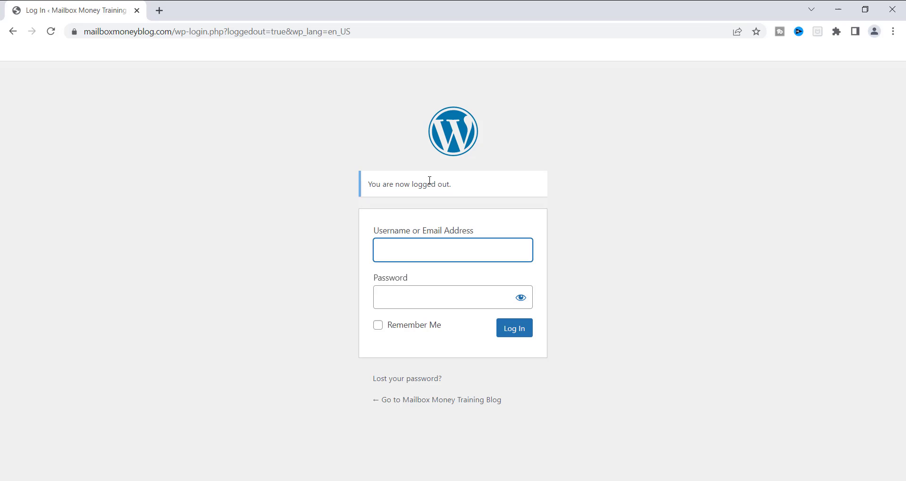
- Follow 'Lost your password?' from the login form to the Lost Password page
click(452, 249)
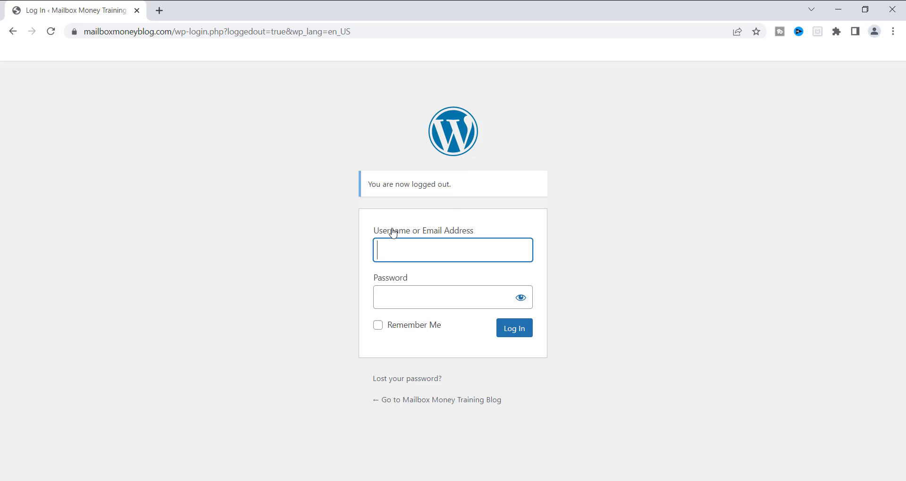
mouse_move(386, 287)
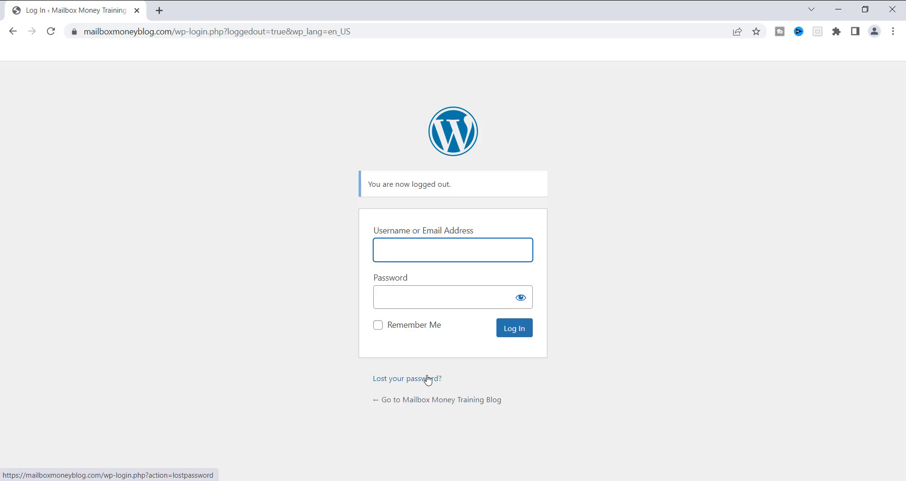
mouse_move(350, 381)
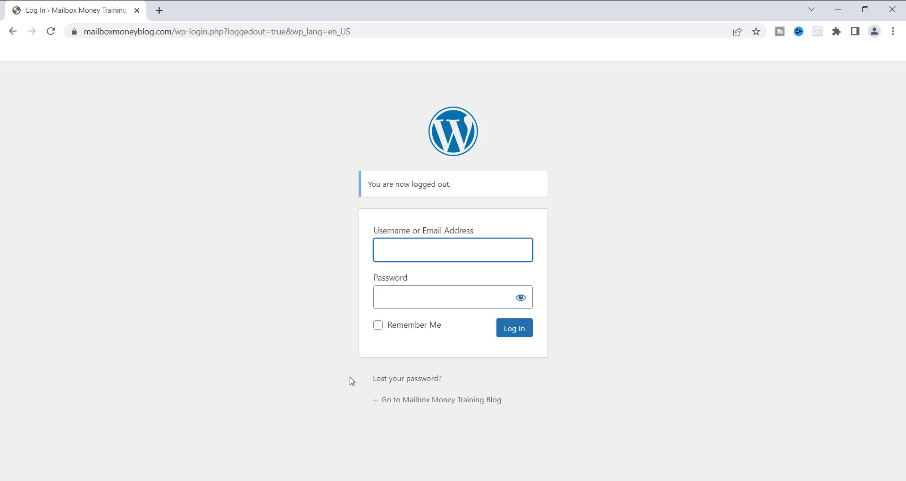
mouse_move(407, 378)
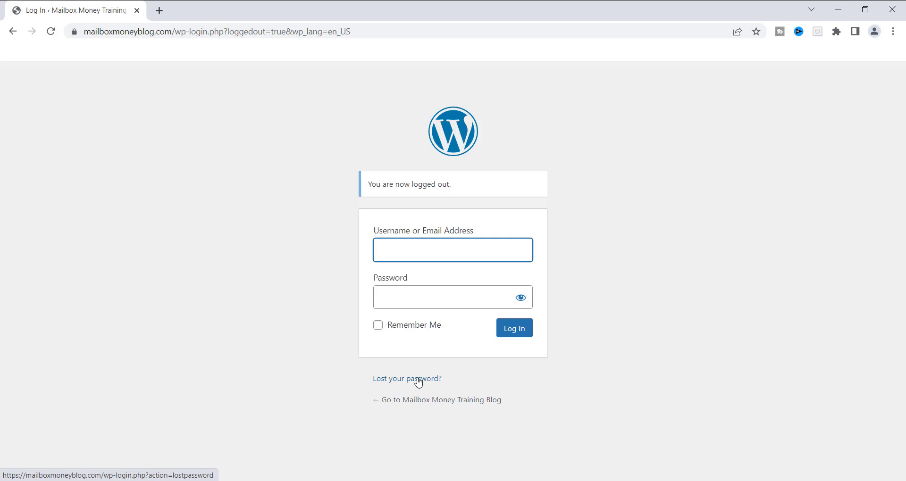
click(452, 250)
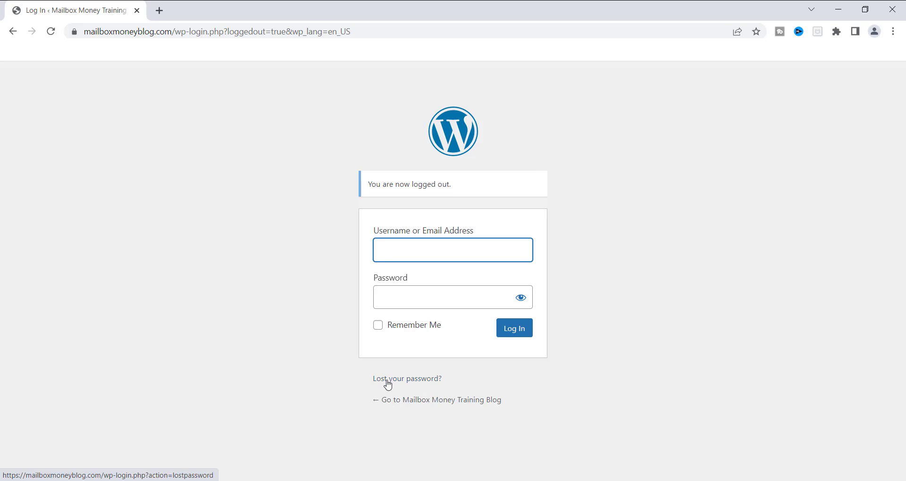
click(406, 379)
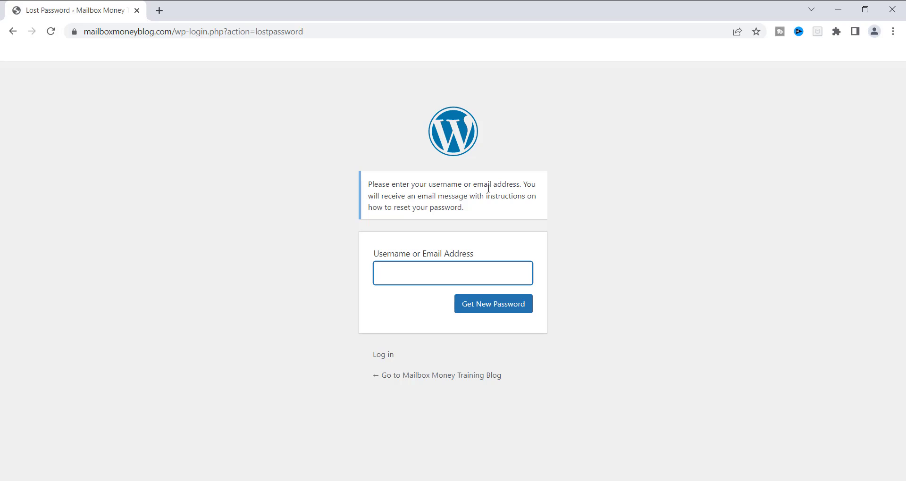
- Enter the account email and request the reset email with Get New Password
click(452, 273)
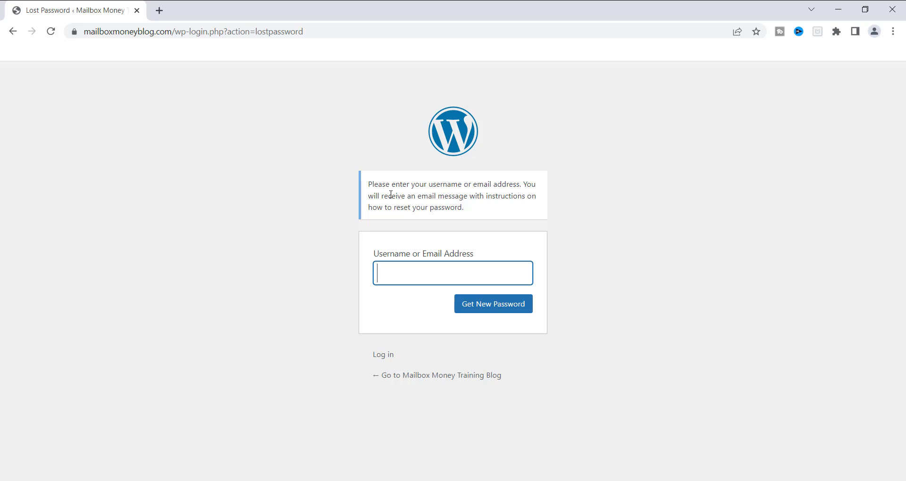
mouse_move(555, 208)
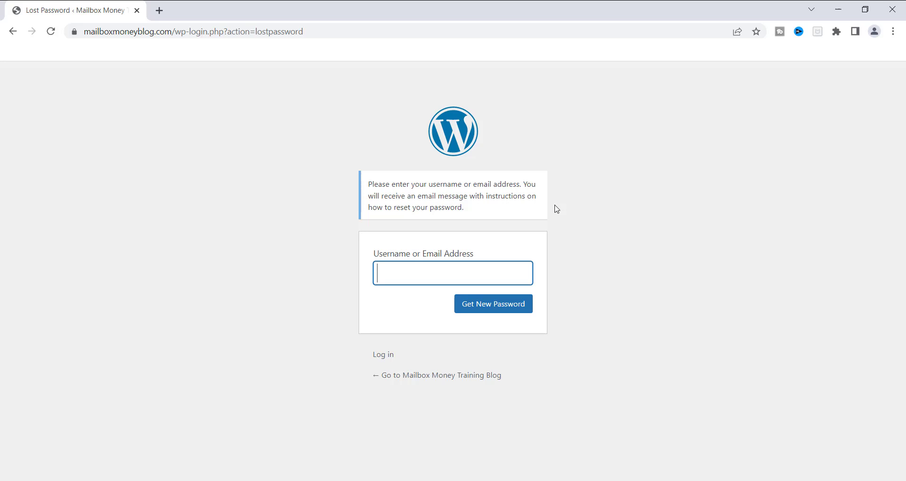
mouse_move(585, 226)
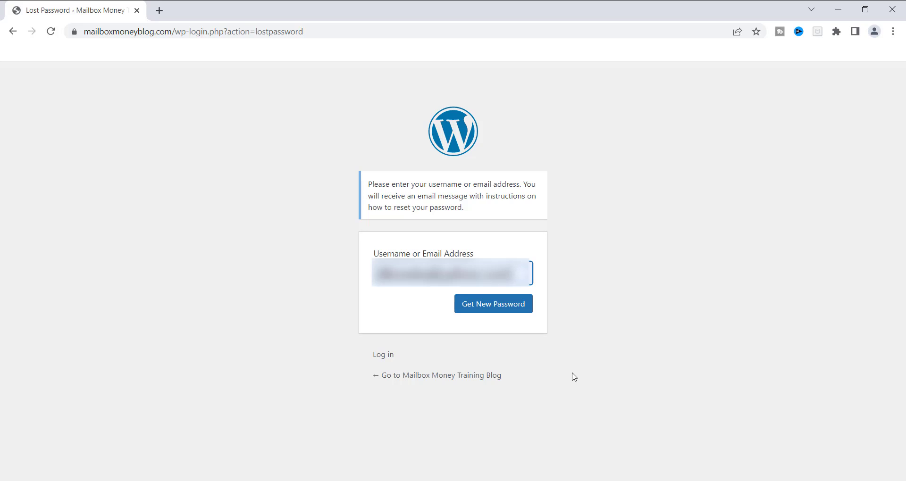
click(493, 303)
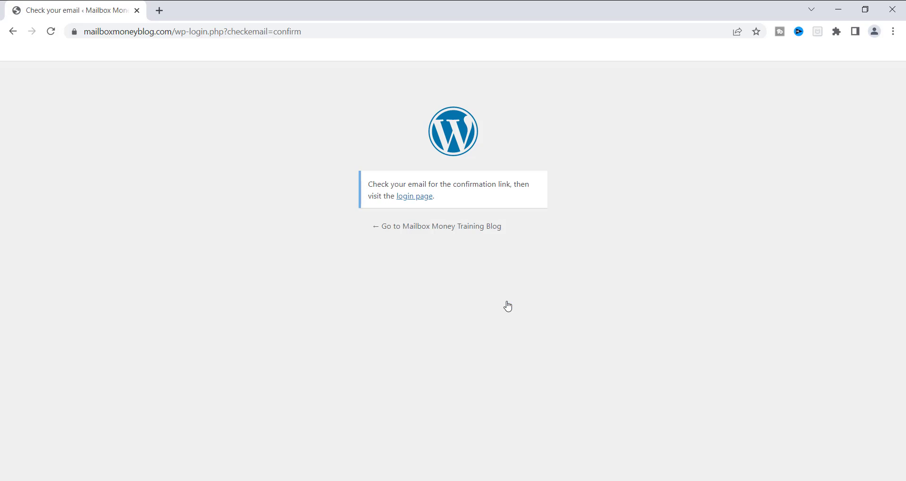
mouse_move(462, 186)
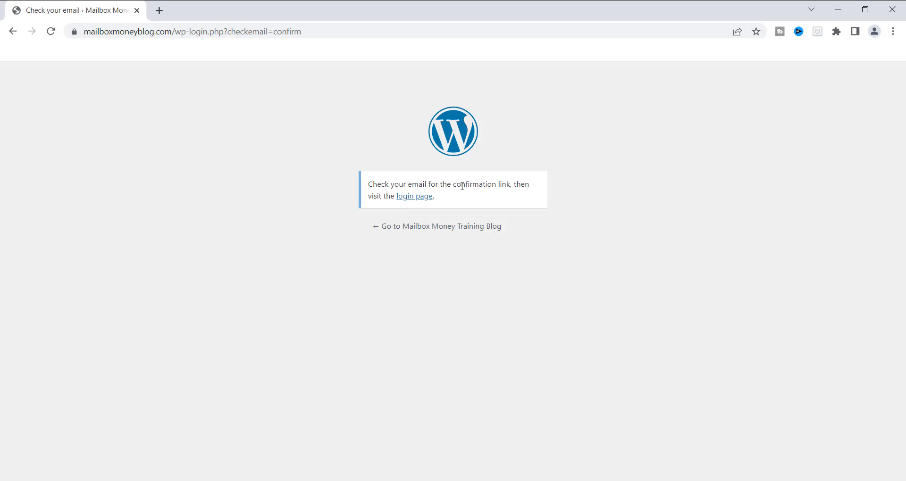
mouse_move(380, 211)
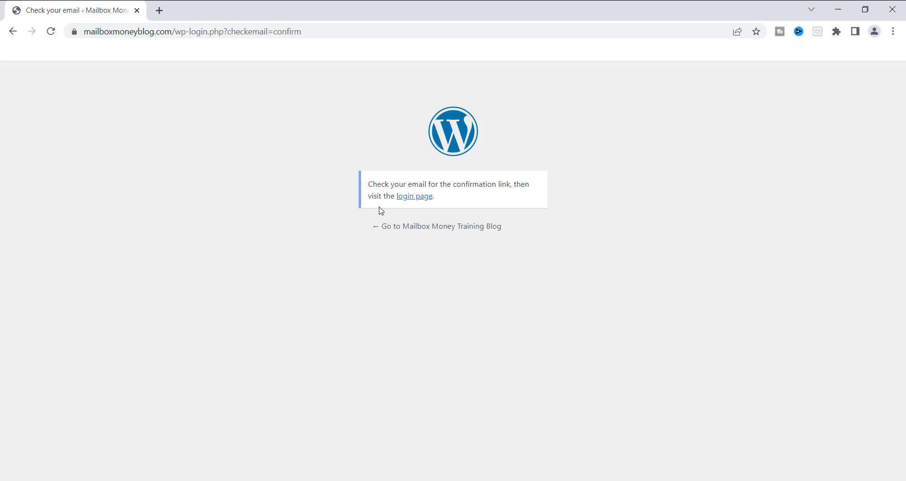
mouse_move(441, 209)
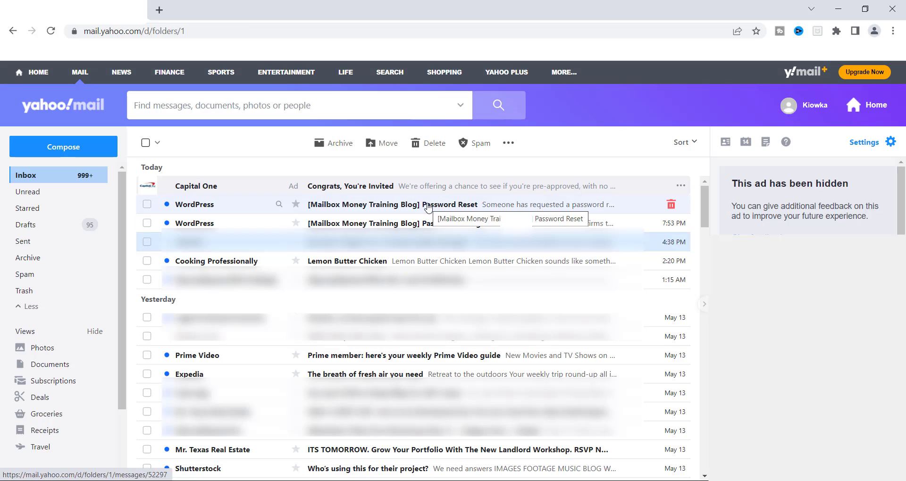
- Read the Password Reset email and follow its link to the Reset Password page
click(364, 204)
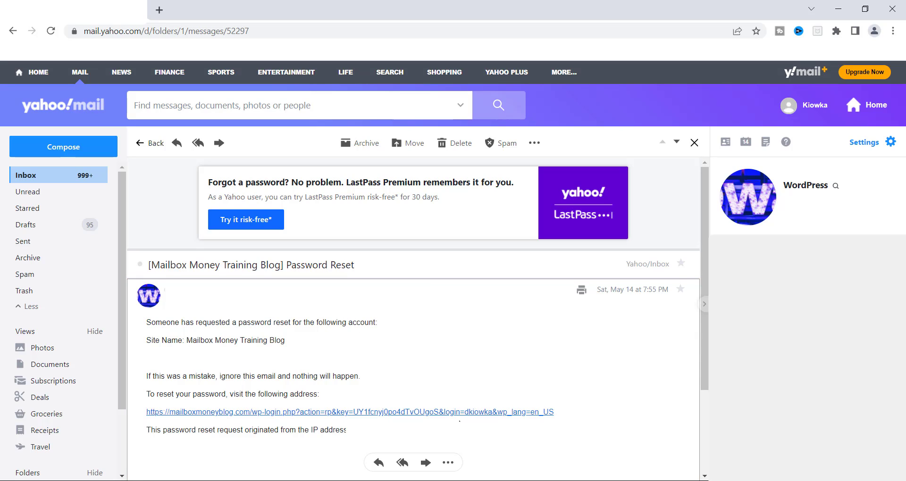
mouse_move(437, 413)
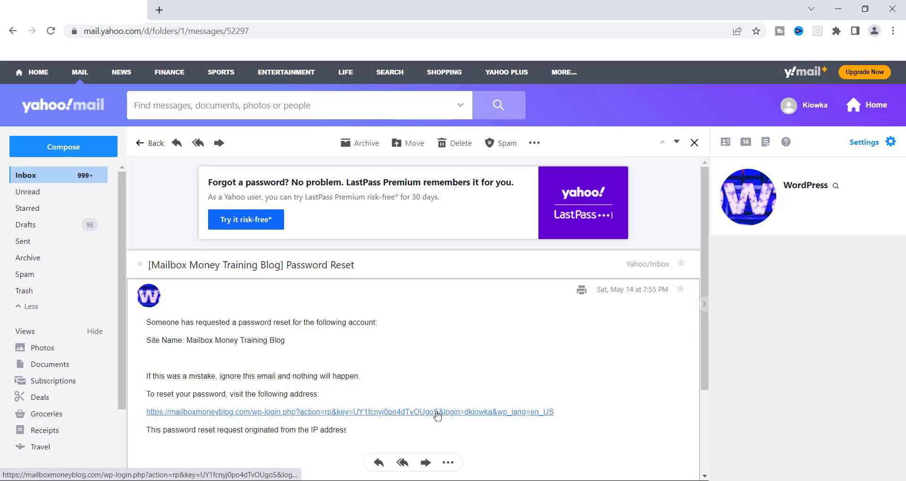
click(349, 413)
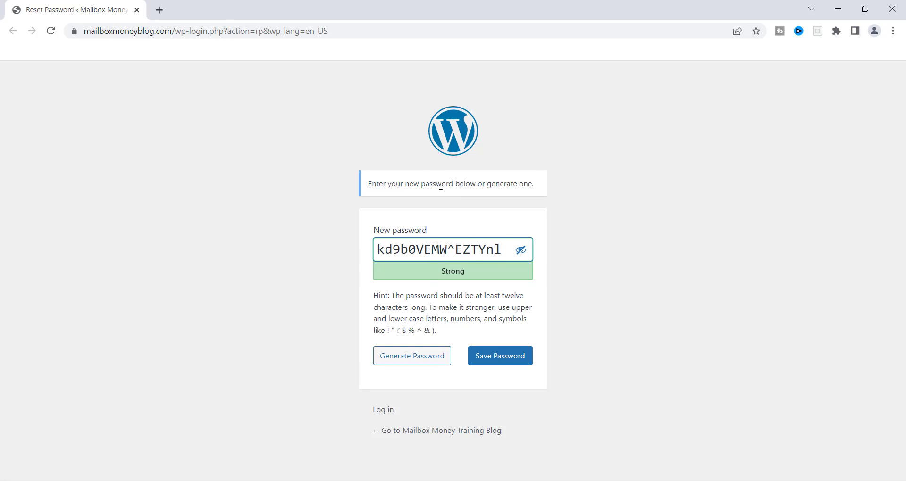
mouse_move(441, 288)
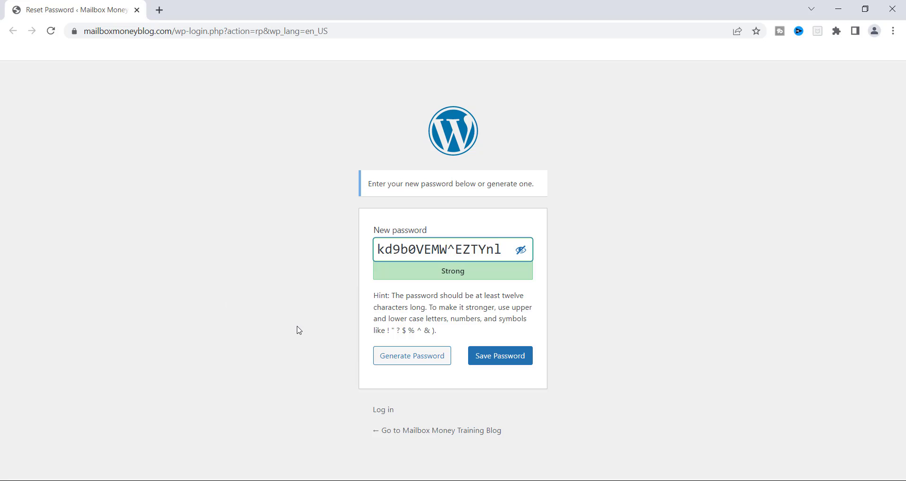
- Clear the suggested strong password from the New password field
click(501, 249)
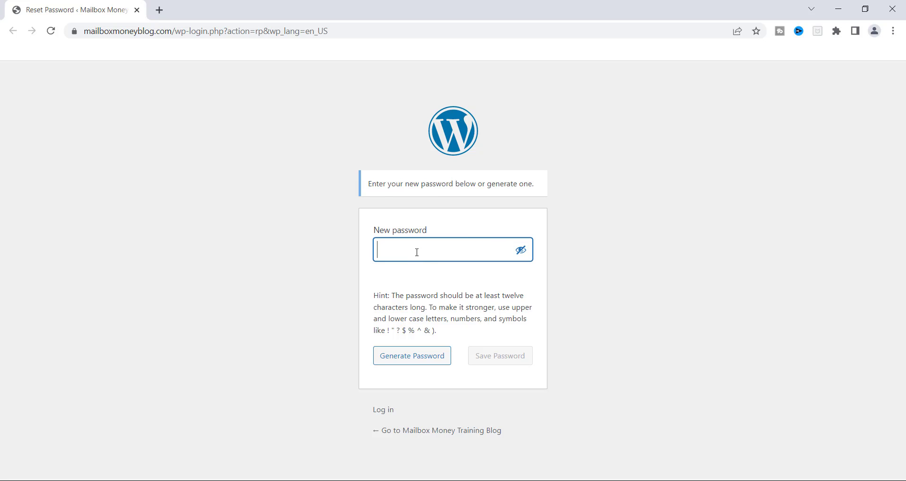
mouse_move(439, 254)
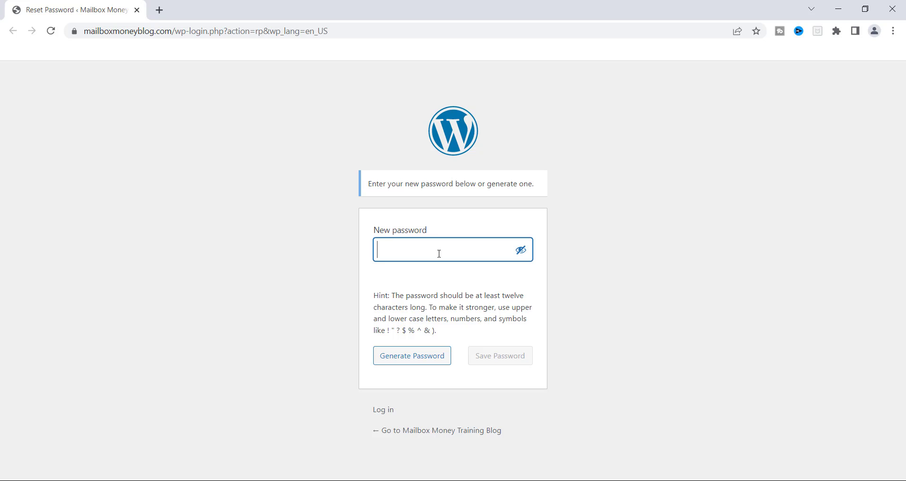
mouse_move(380, 251)
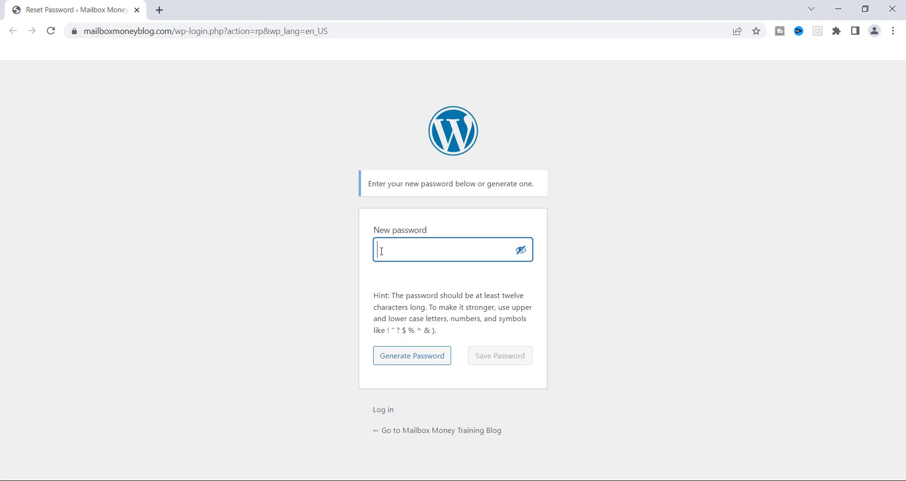
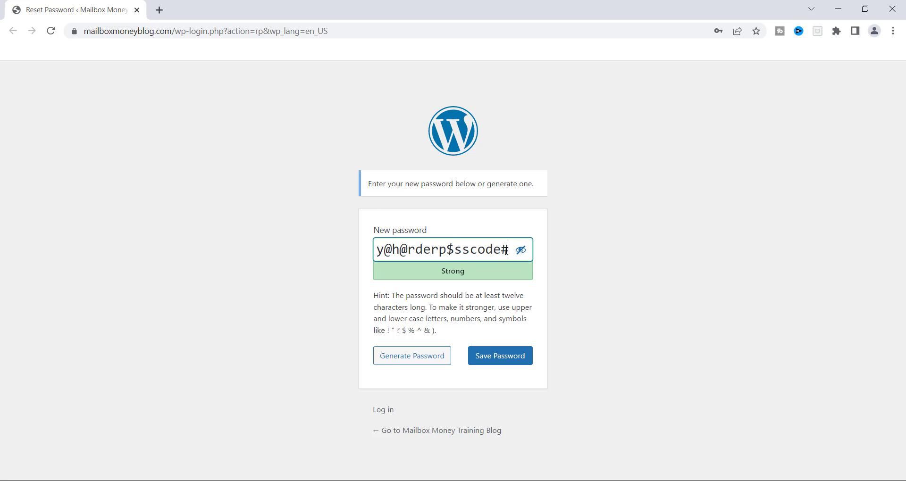
- Enter a custom Strong-rated password in the New password field and select the whole text
drag(445, 249, 510, 249)
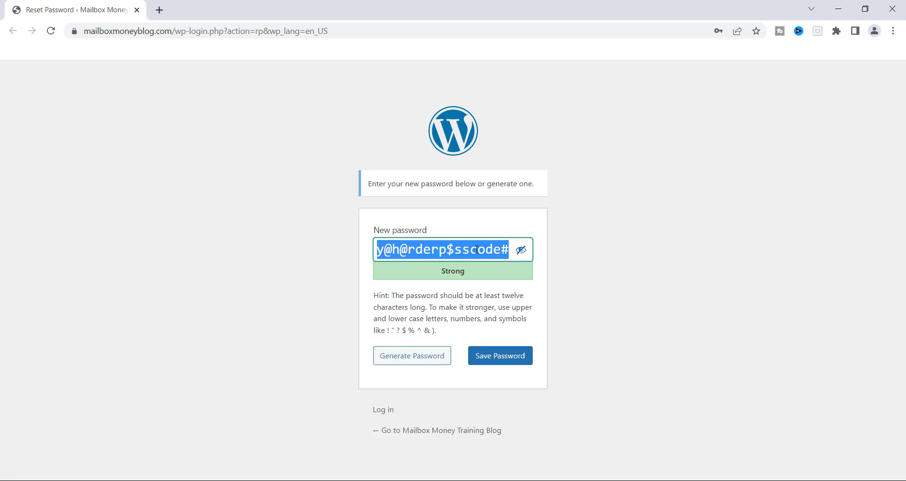
- Hide the password, save it, and follow the confirmation's Log in link to the login form
click(521, 249)
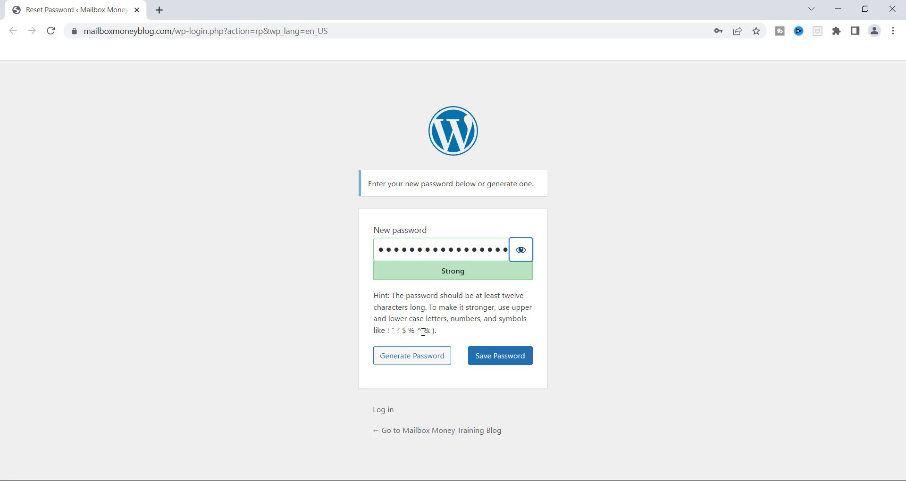
click(500, 356)
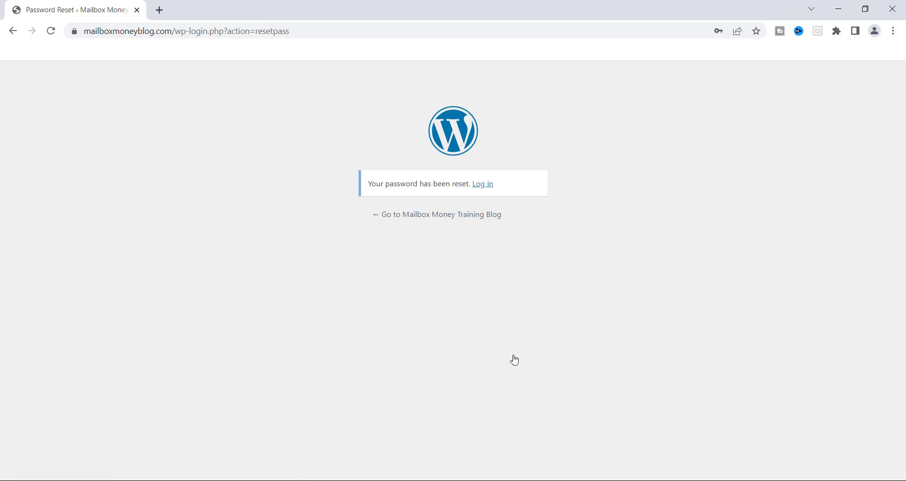
mouse_move(484, 338)
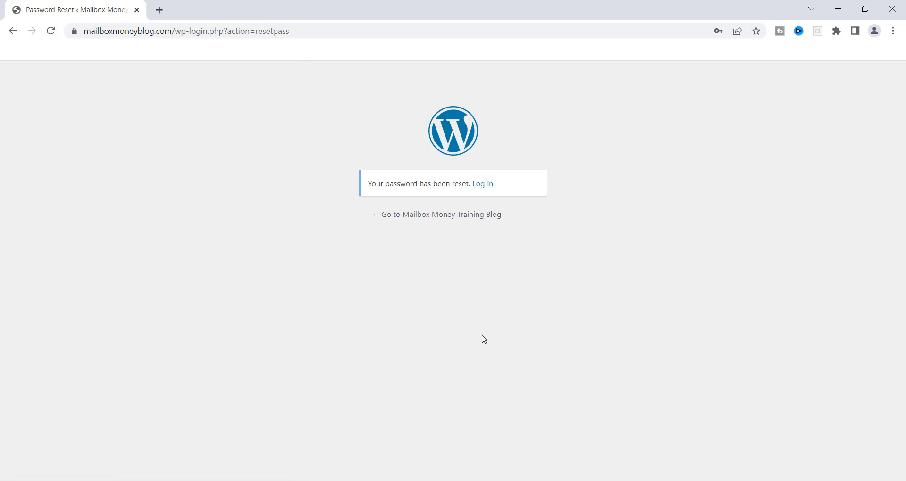
mouse_move(507, 255)
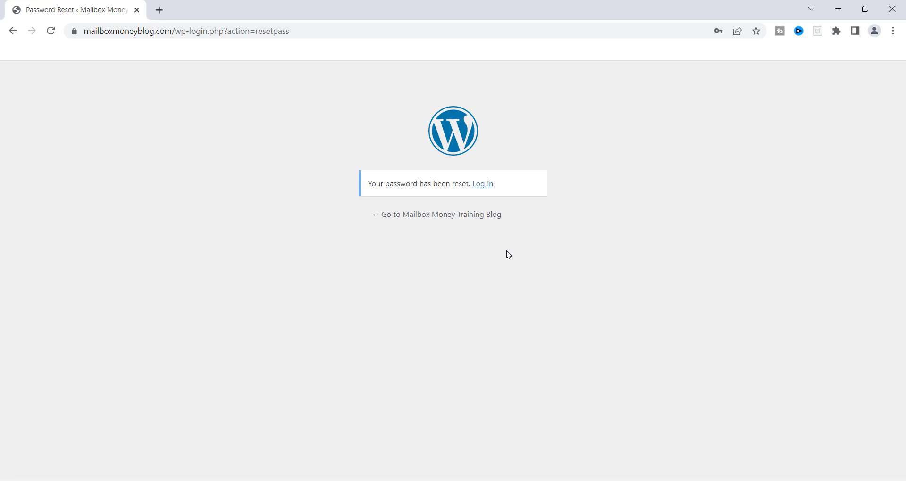
mouse_move(493, 252)
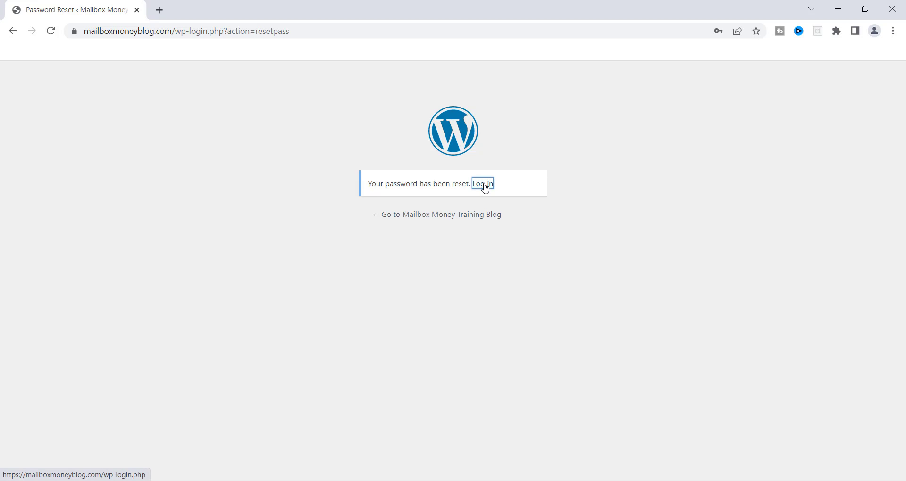
click(483, 184)
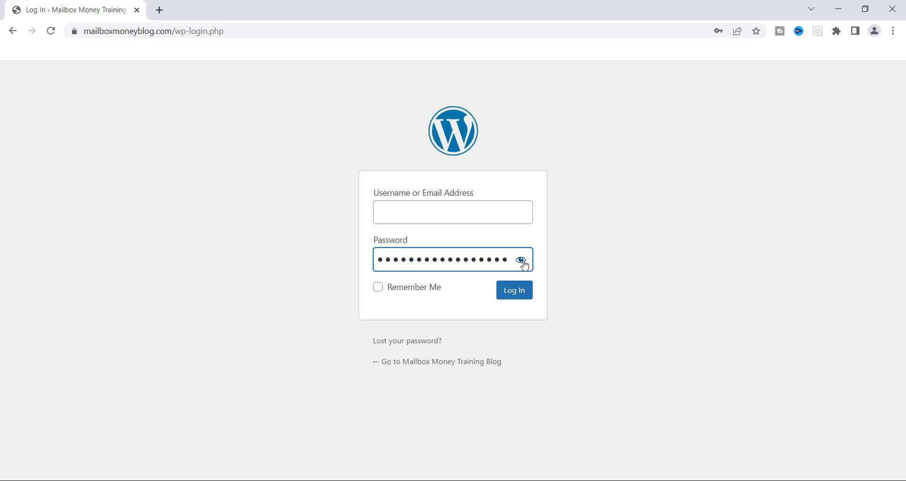
- Reveal the prefilled password and log in to reach the WordPress admin Dashboard
click(521, 259)
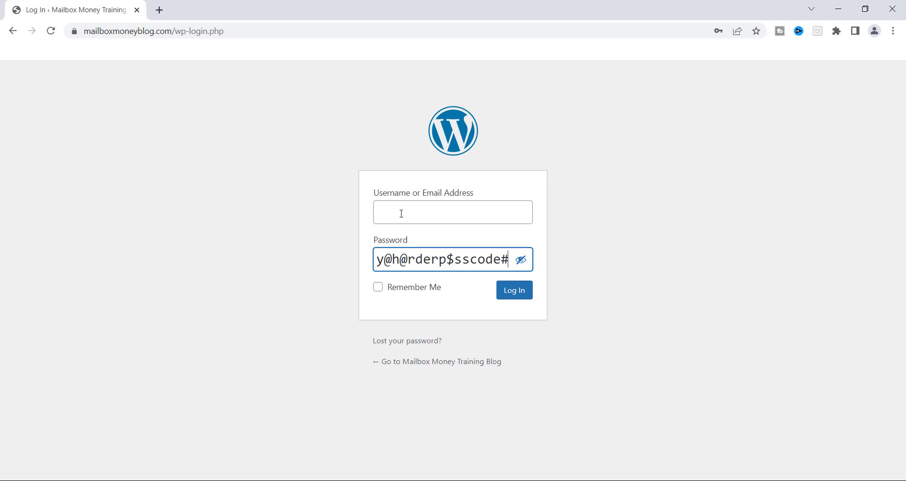
mouse_move(500, 228)
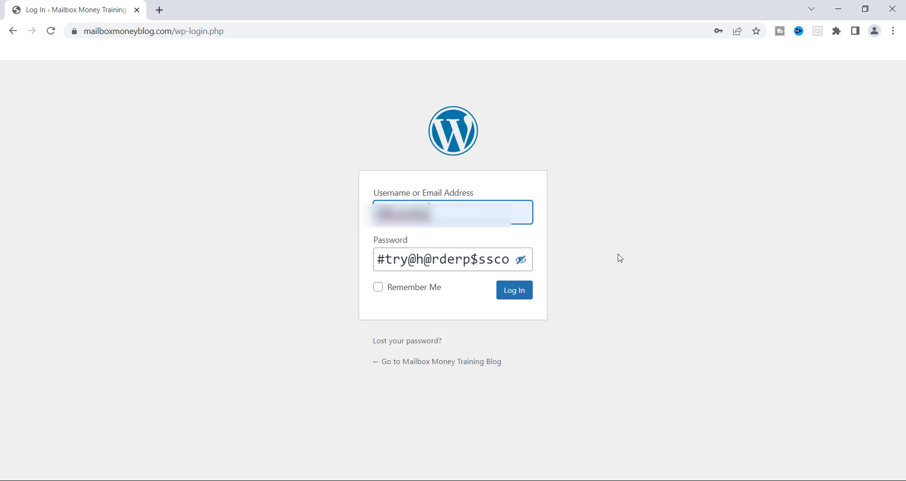
click(513, 289)
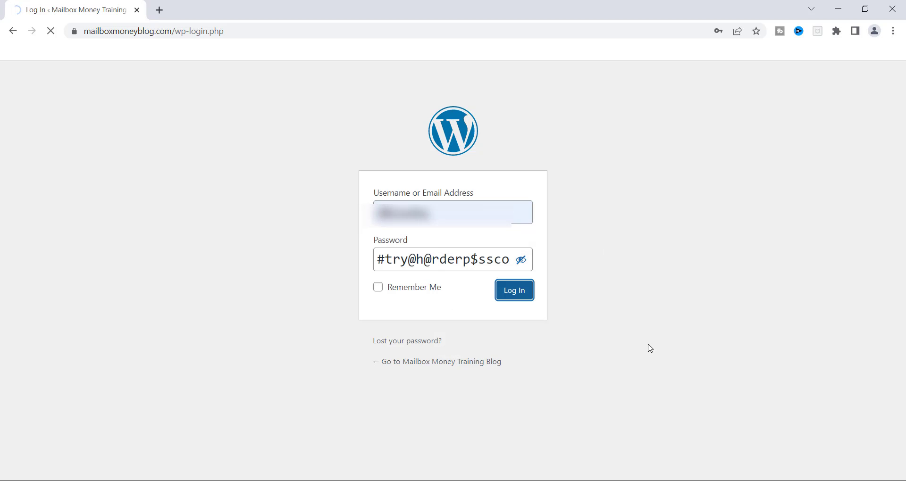
click(513, 290)
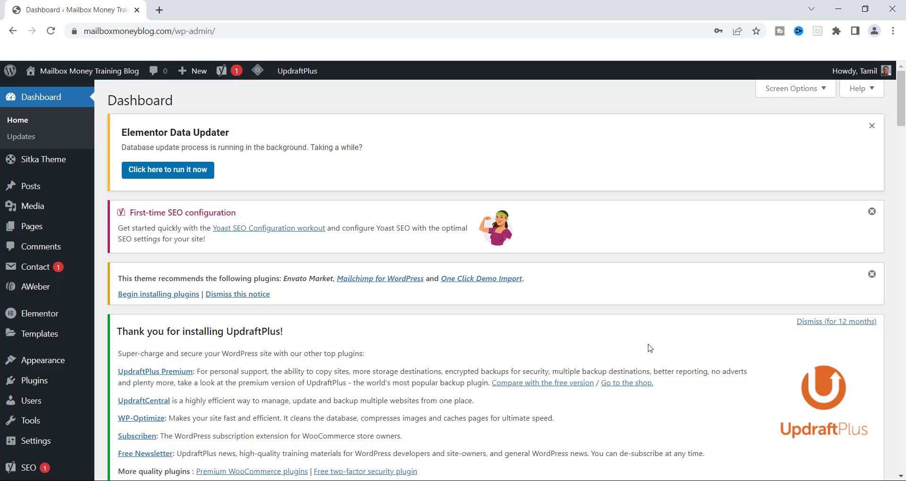
mouse_move(611, 206)
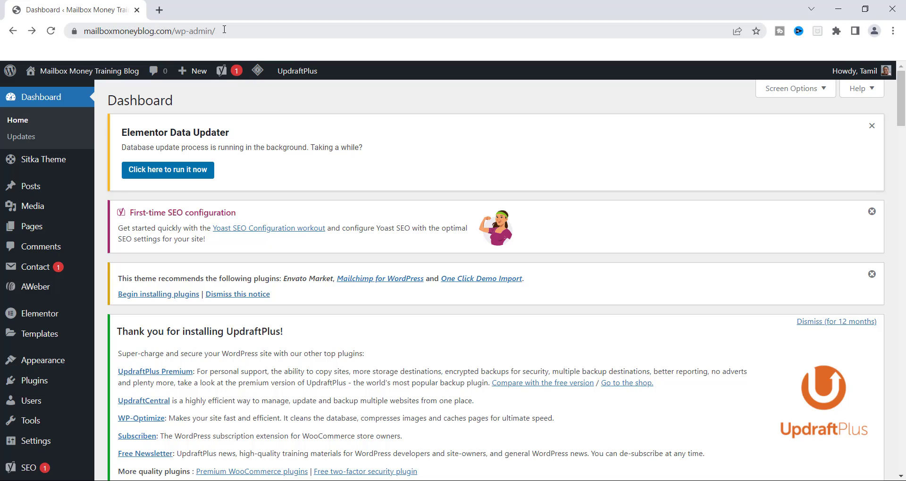
- Focus the browser address bar from the loaded Dashboard to enter another address
click(161, 30)
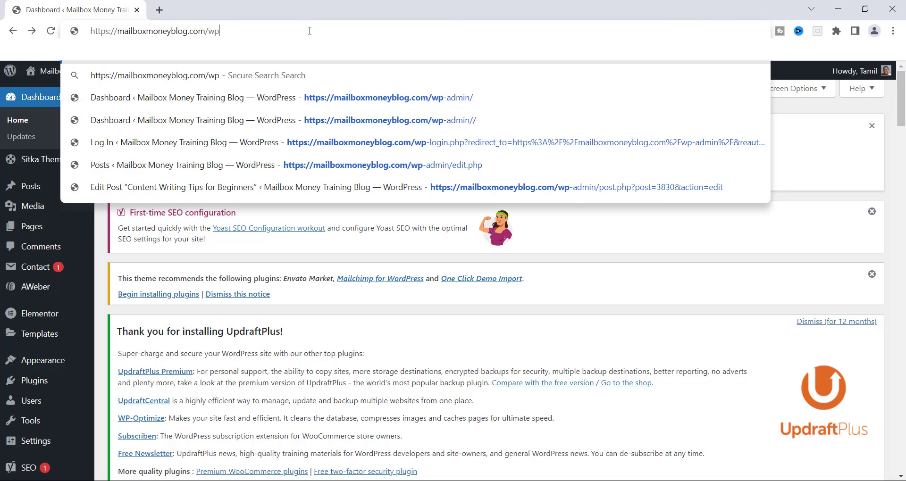
- Change the site URL to end in /cpanel and navigate to the cPanel login page
key(Backspace)
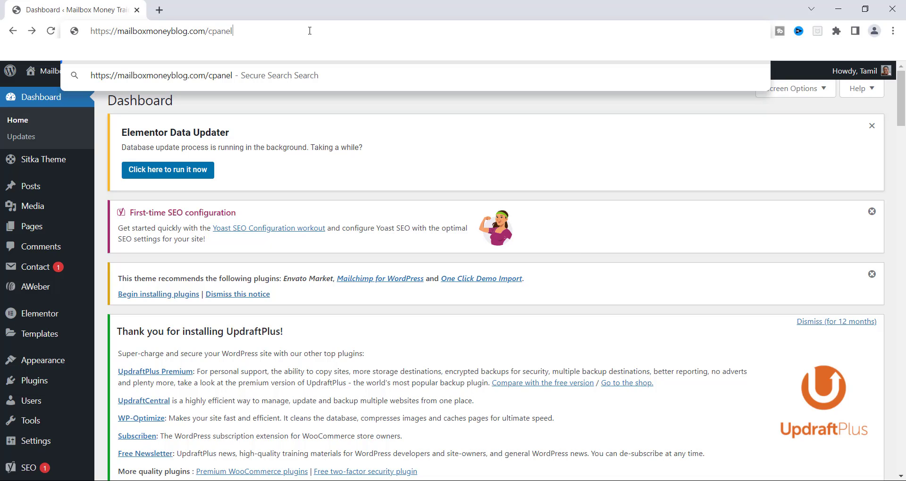
key(Enter)
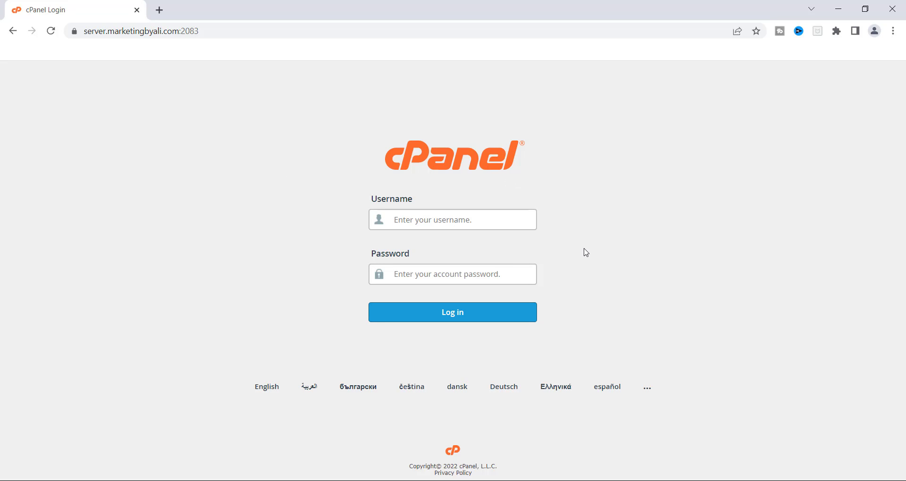
mouse_move(479, 236)
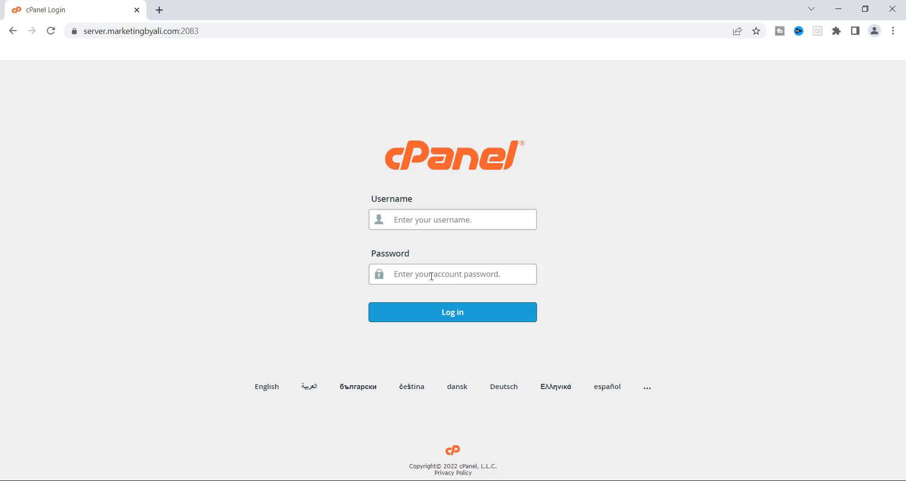
mouse_move(613, 245)
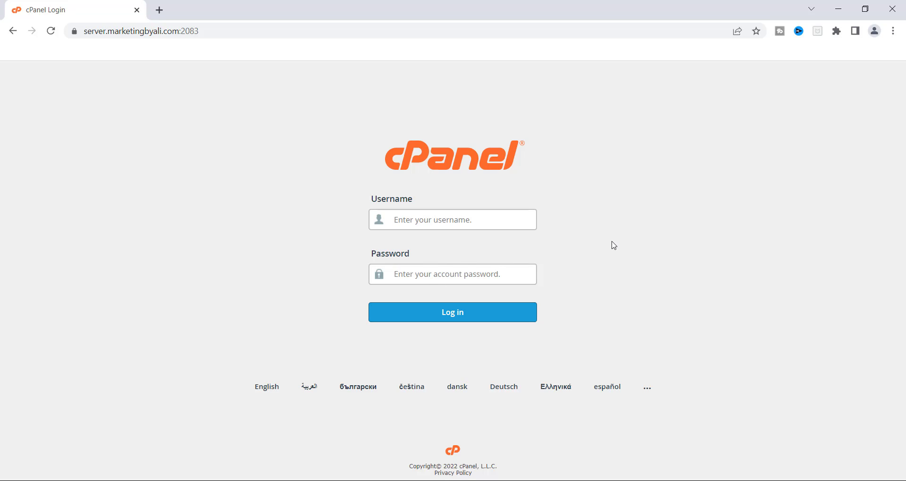
- Place the cursor in the Password field of the cPanel login page
click(452, 220)
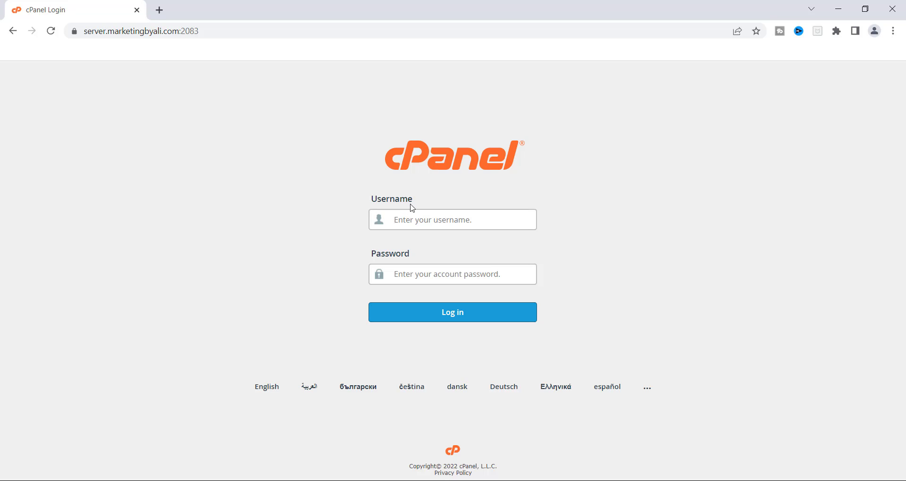
mouse_move(215, 154)
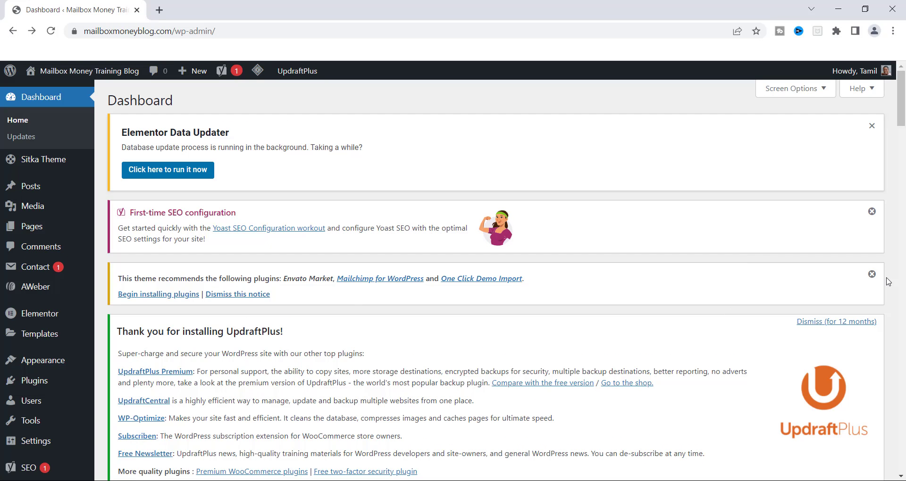
mouse_move(695, 312)
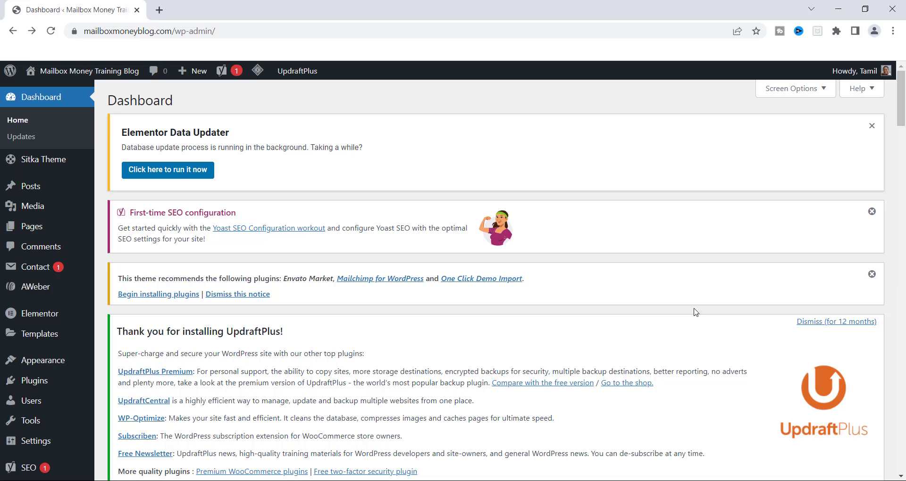
mouse_move(408, 257)
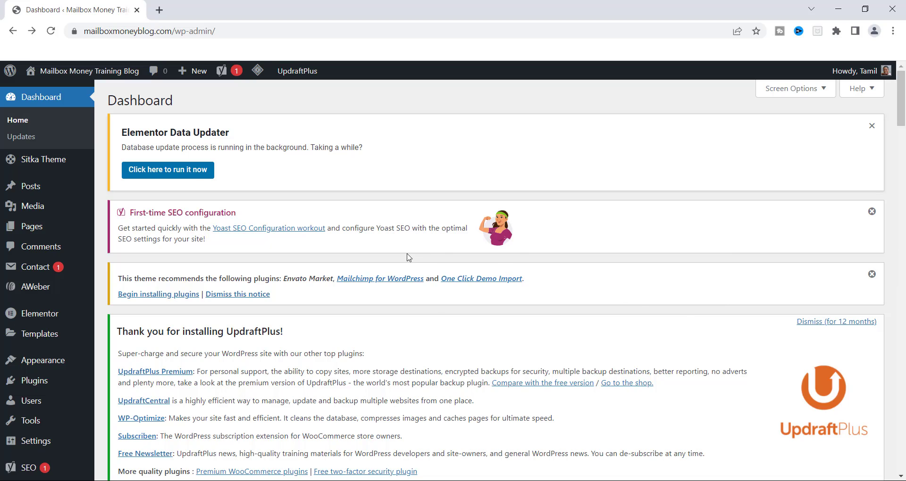
mouse_move(30, 400)
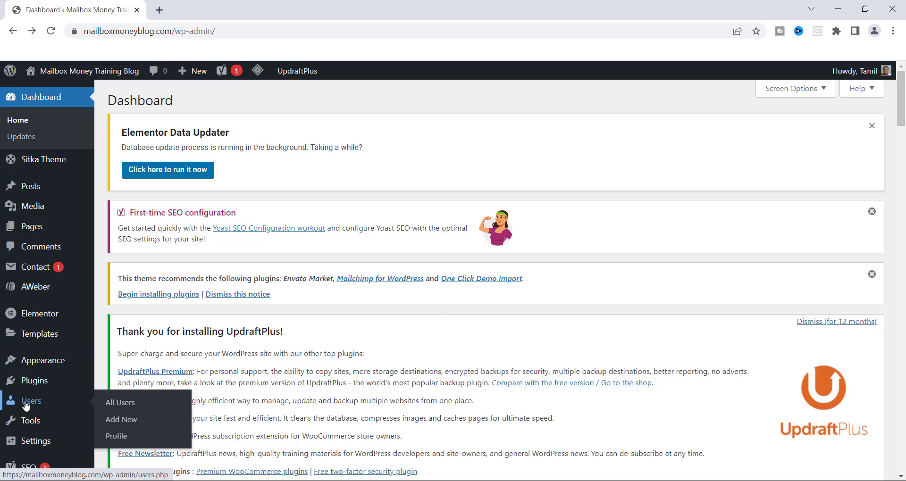
mouse_move(13, 405)
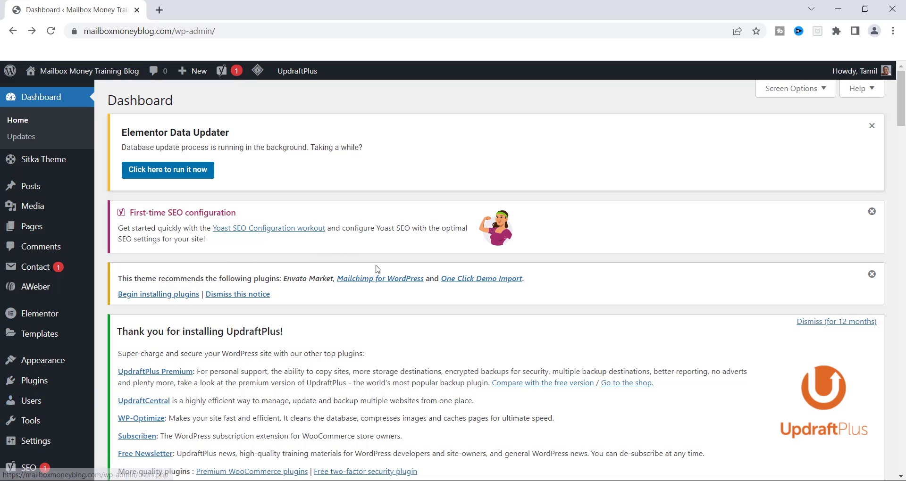
mouse_move(559, 325)
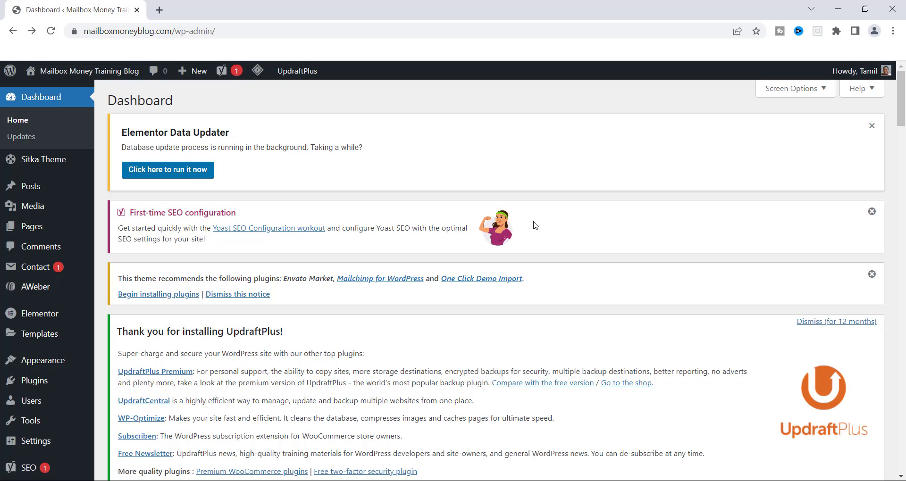
mouse_move(523, 210)
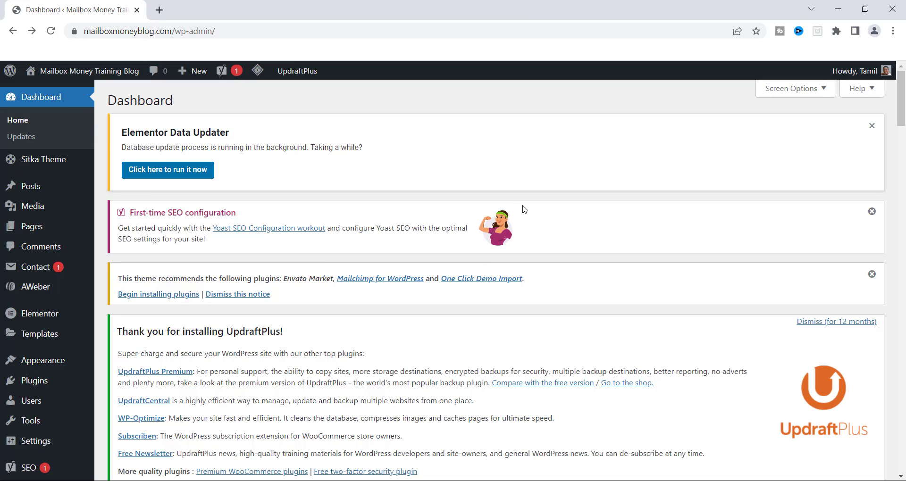